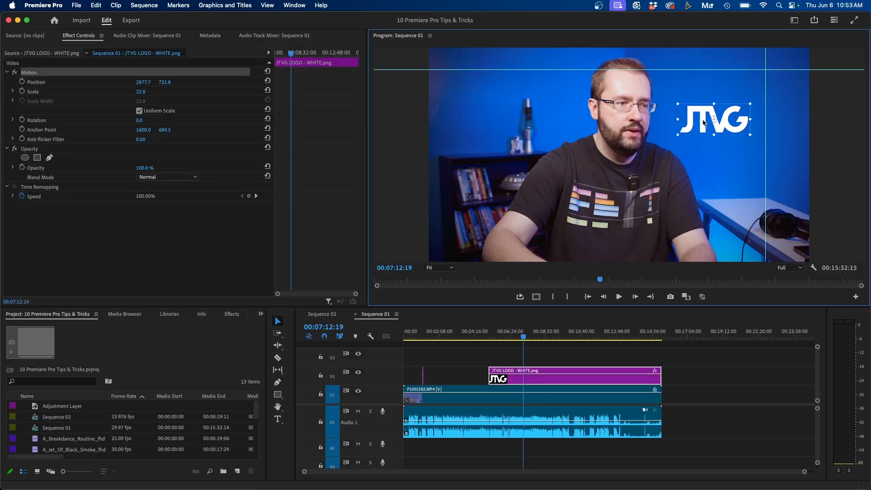
Drag the JTVG logo around the Program Monitor frame
left_click_drag(714, 119, 580, 151)
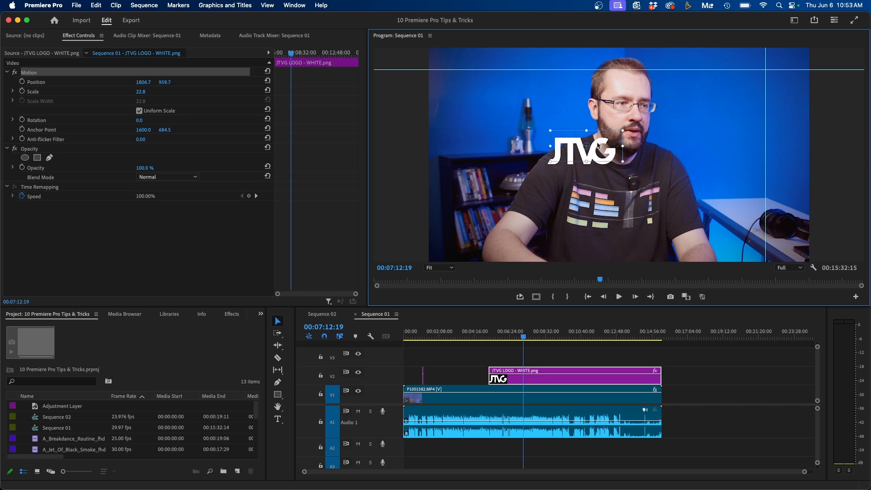
left_click_drag(581, 151, 764, 93)
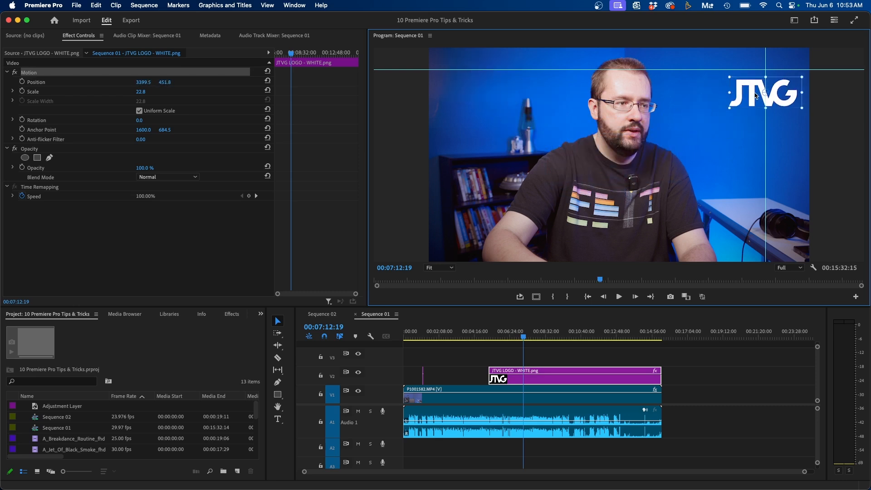
left_click_drag(764, 93, 707, 116)
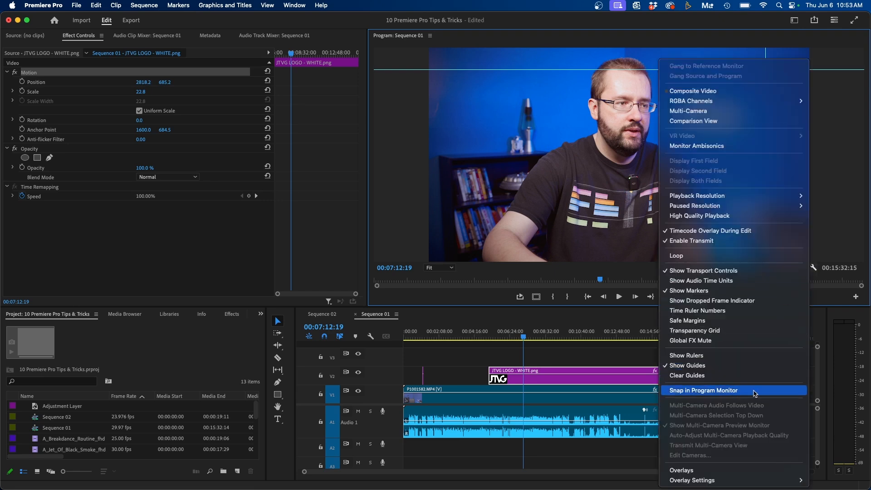
Enable Snap in Program Monitor and snap the logo to the upper-right guide intersection
left_click(704, 390)
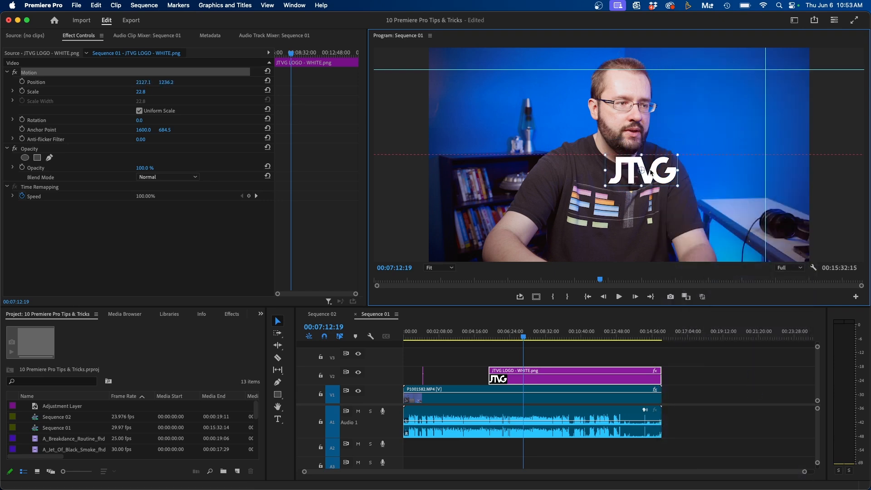
left_click_drag(641, 171, 619, 155)
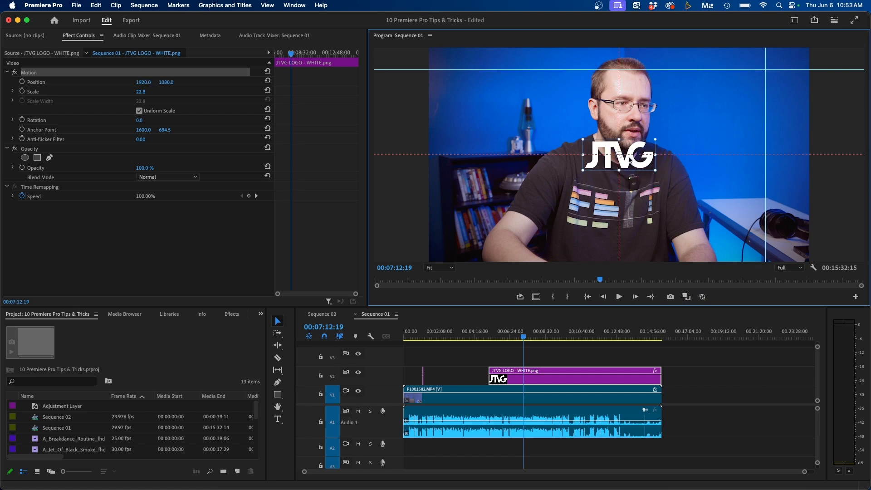
left_click_drag(619, 154, 734, 86)
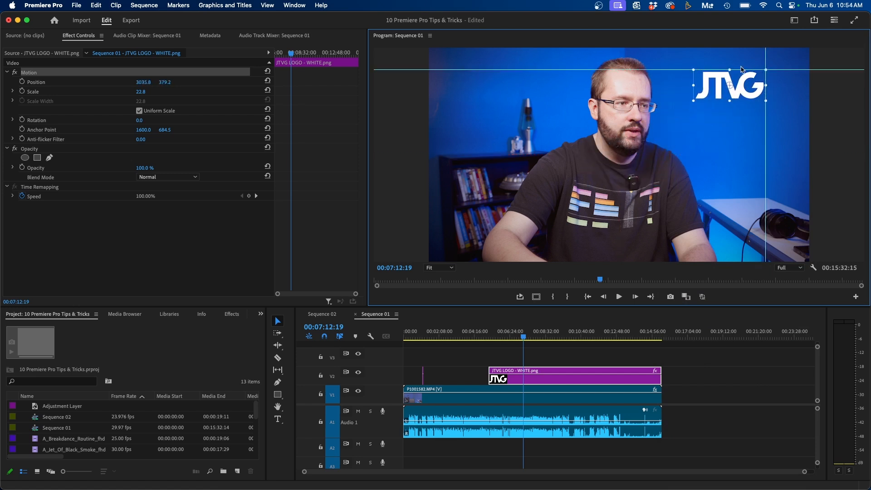
mouse_move(764, 200)
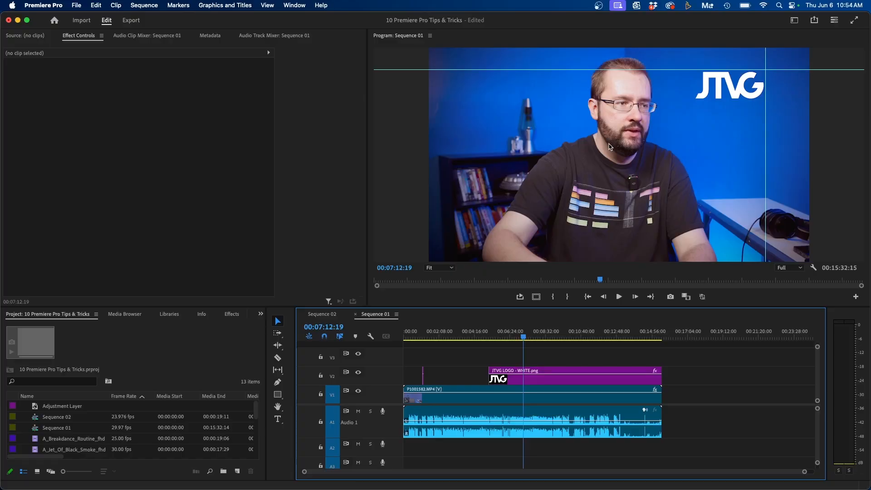
mouse_move(663, 140)
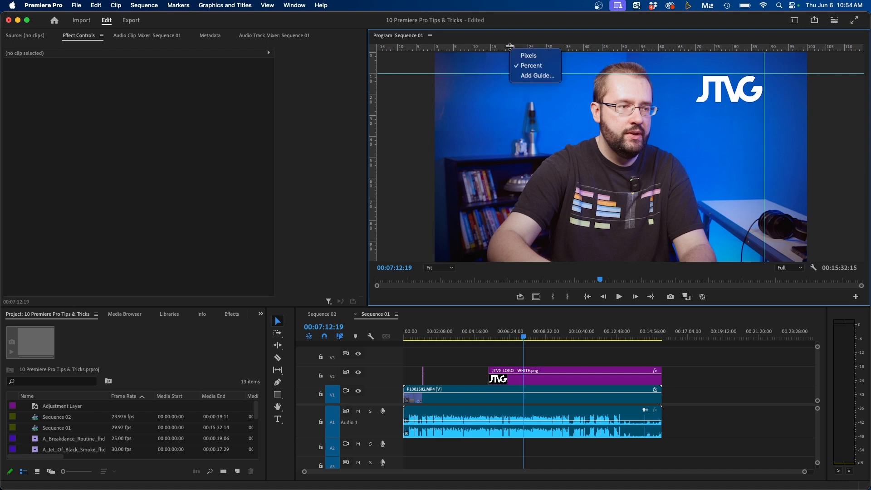
mouse_move(536, 76)
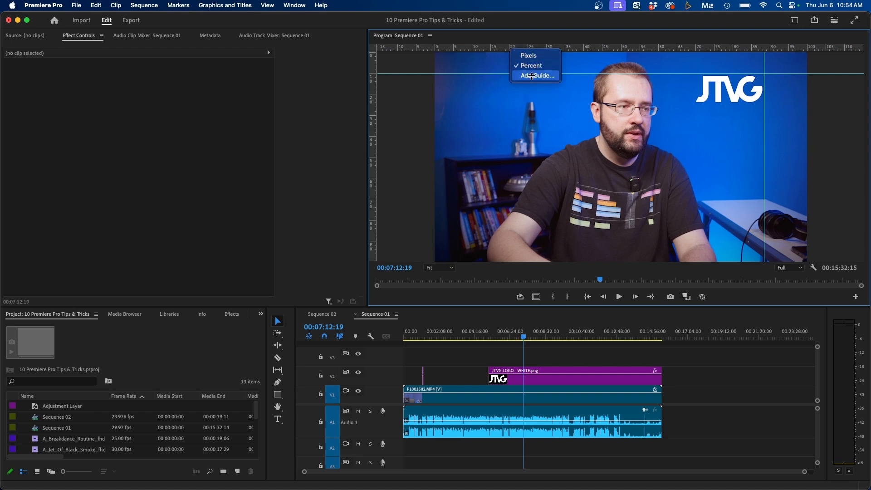
Add a horizontal guide positioned at 33.3 percent of the frame height
left_click(537, 76)
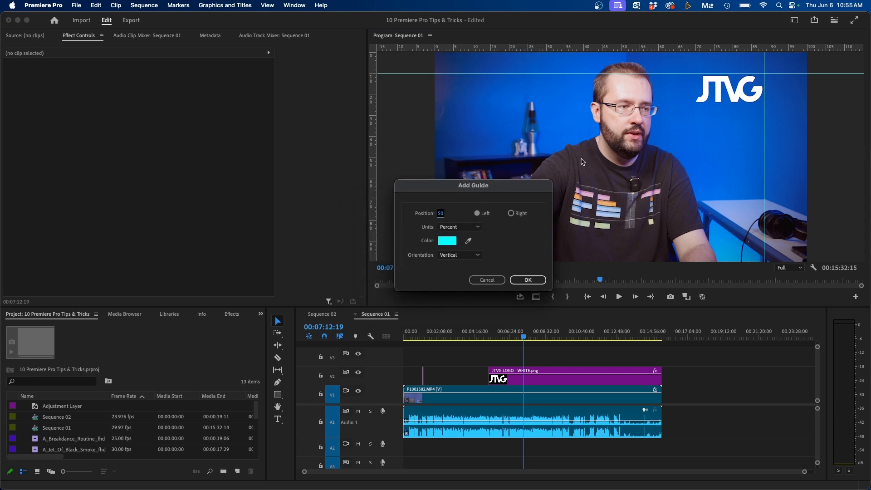
mouse_move(453, 251)
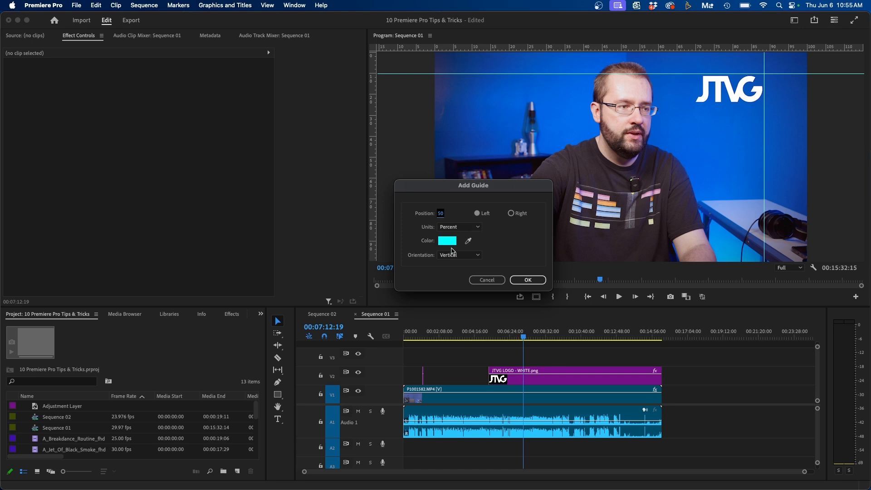
left_click(458, 254)
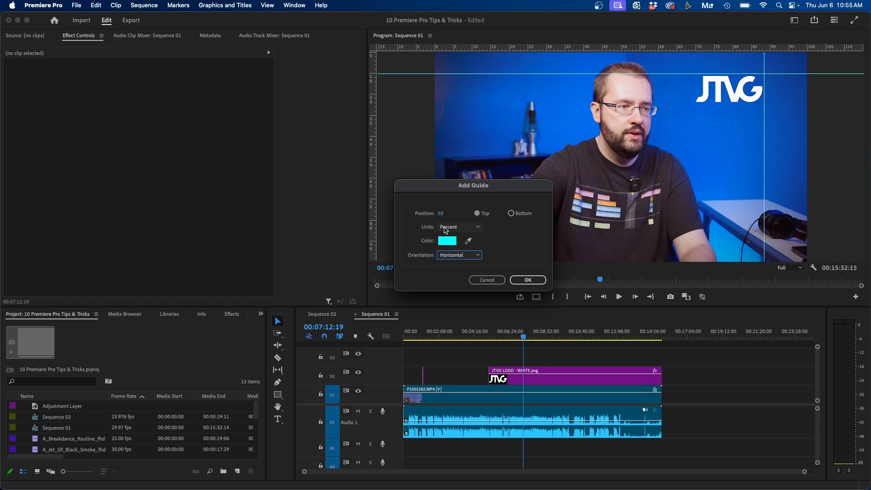
left_click(459, 227)
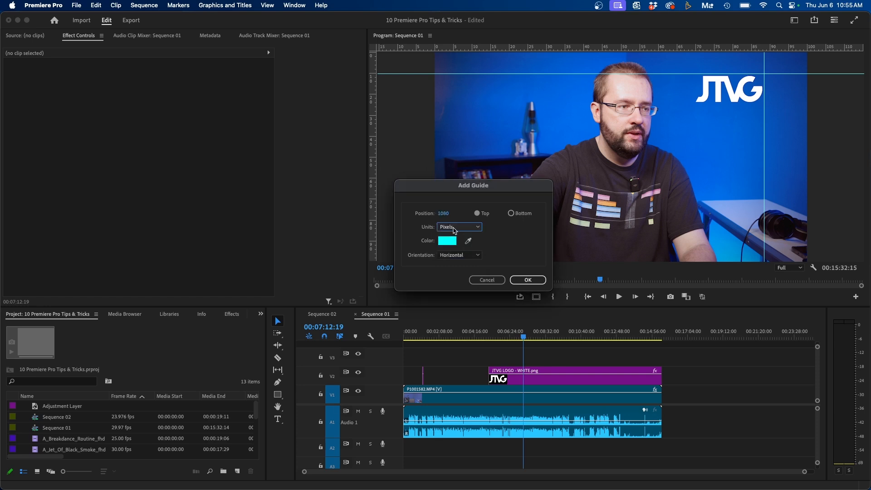
left_click(458, 227)
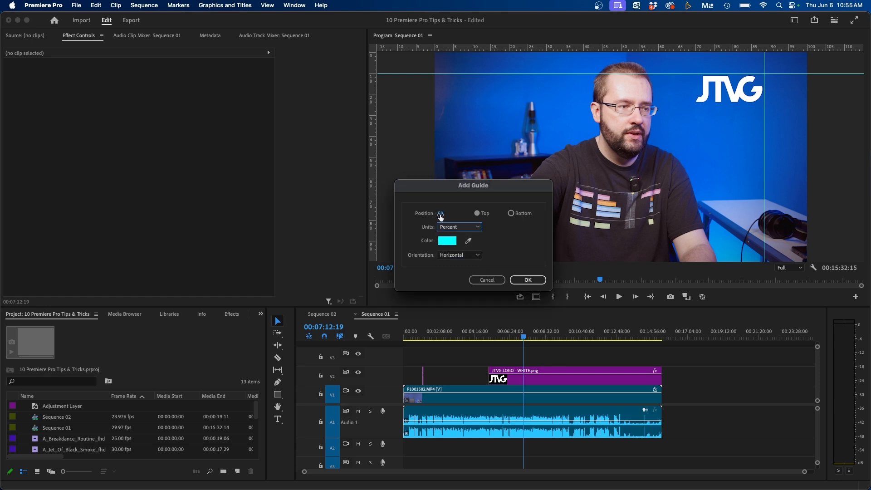
type("33.3")
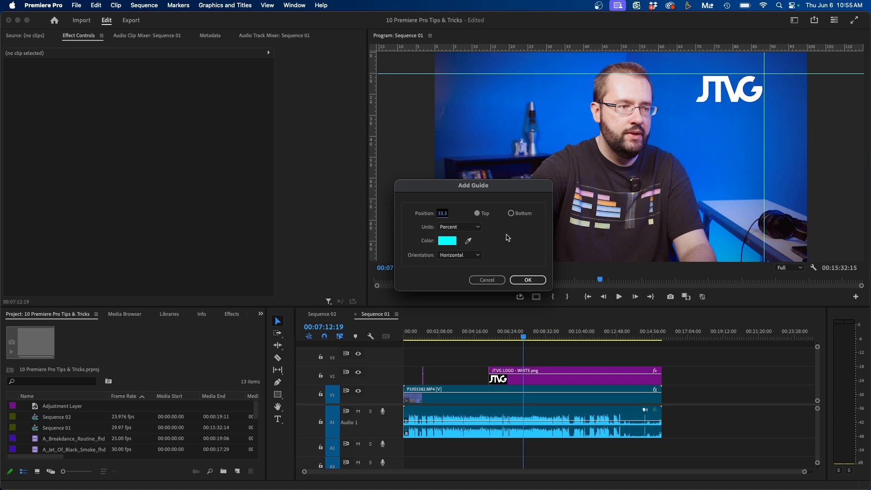
left_click(527, 280)
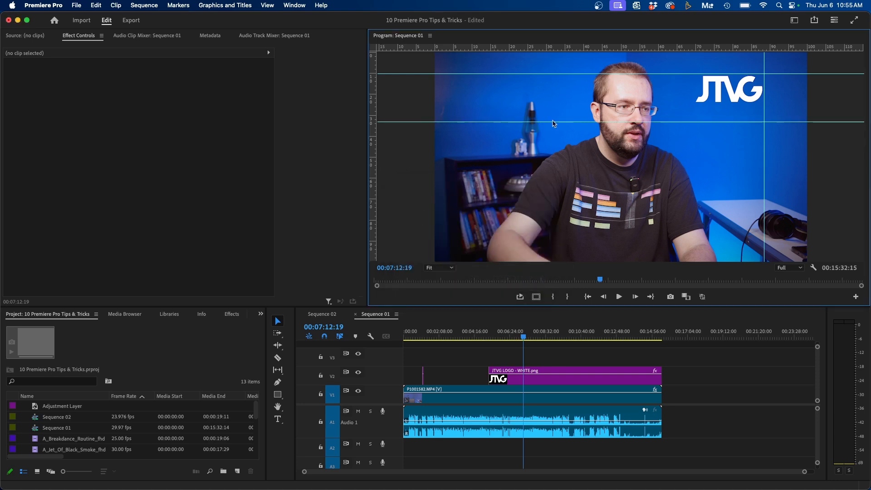
mouse_move(650, 179)
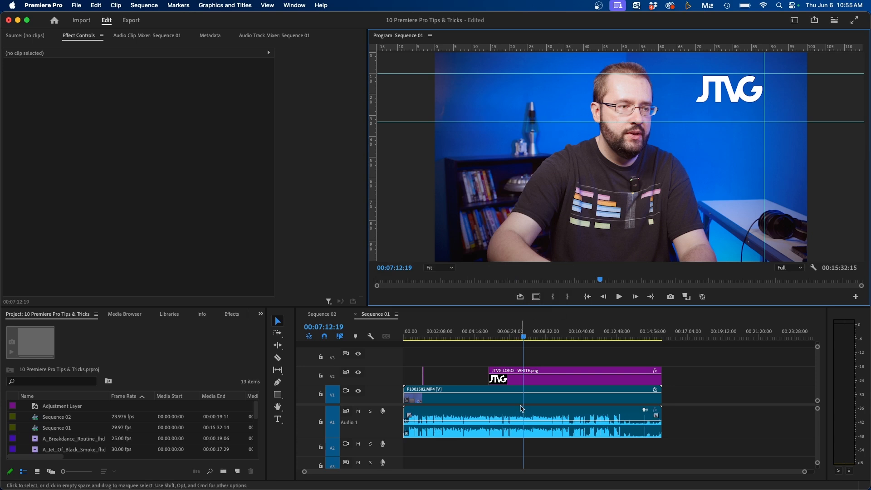
Browse Motion Array's Video Templates, Music and Plugins catalogues
left_click(522, 397)
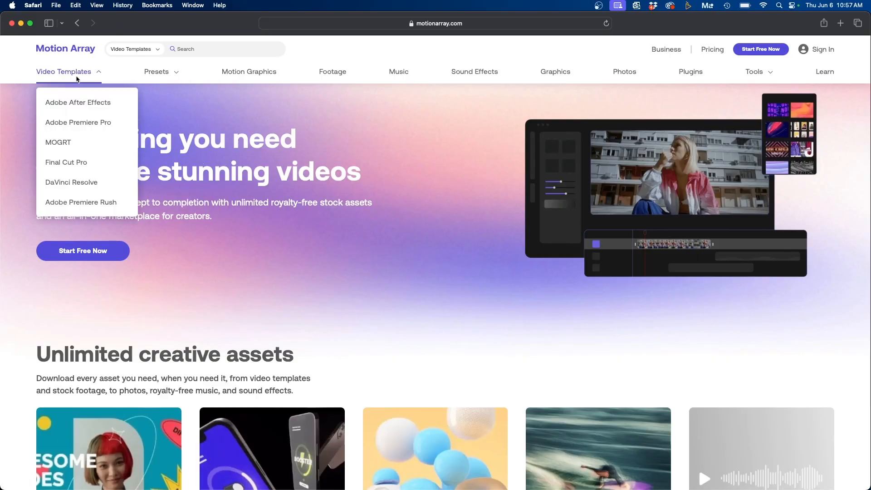
left_click(64, 72)
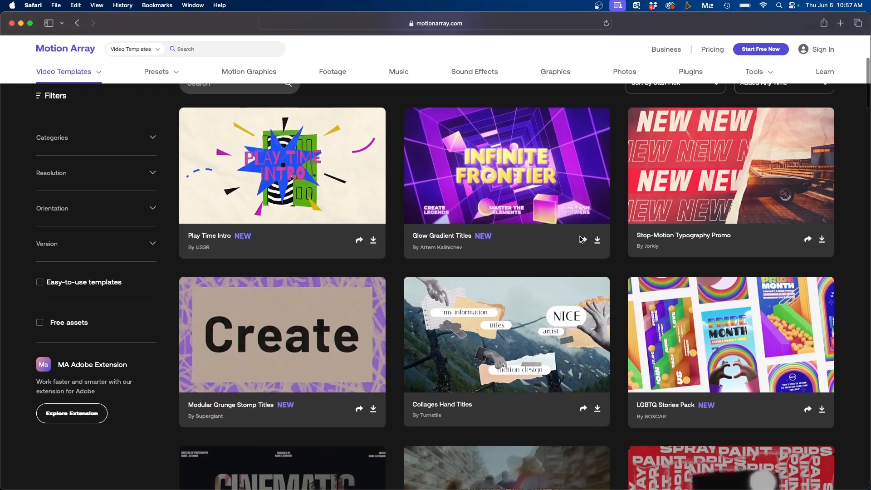
left_click(398, 71)
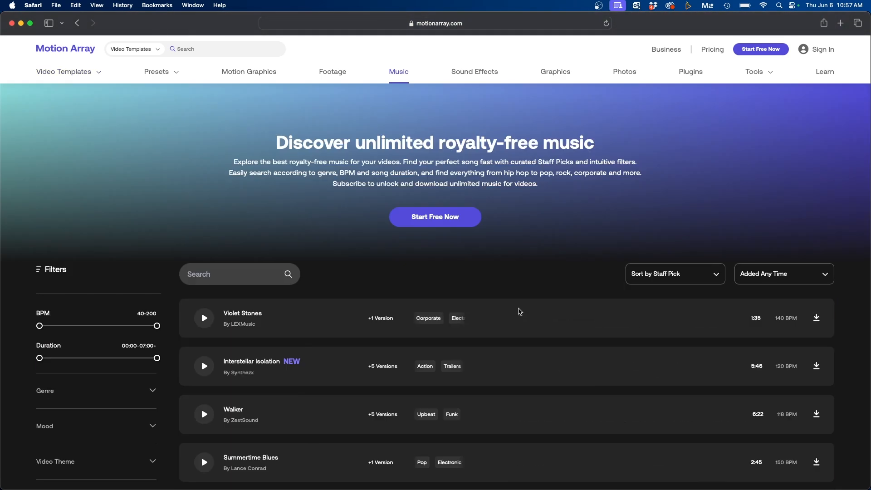
left_click(691, 72)
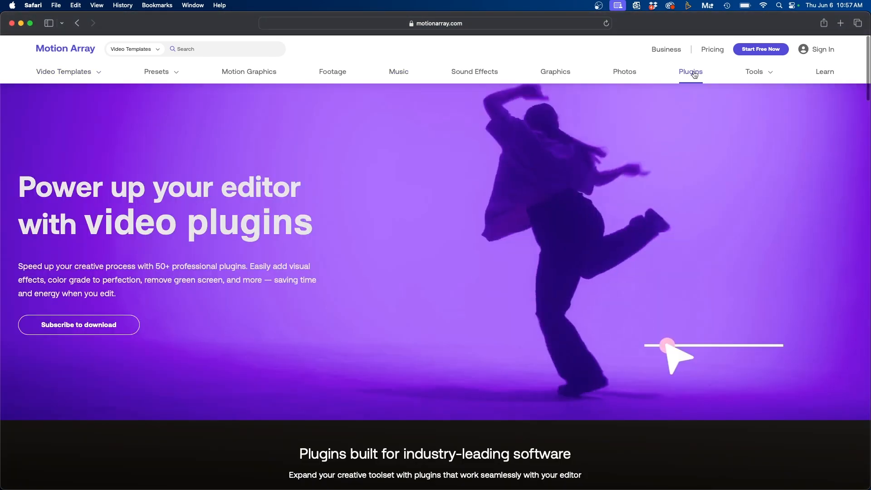
left_click(691, 71)
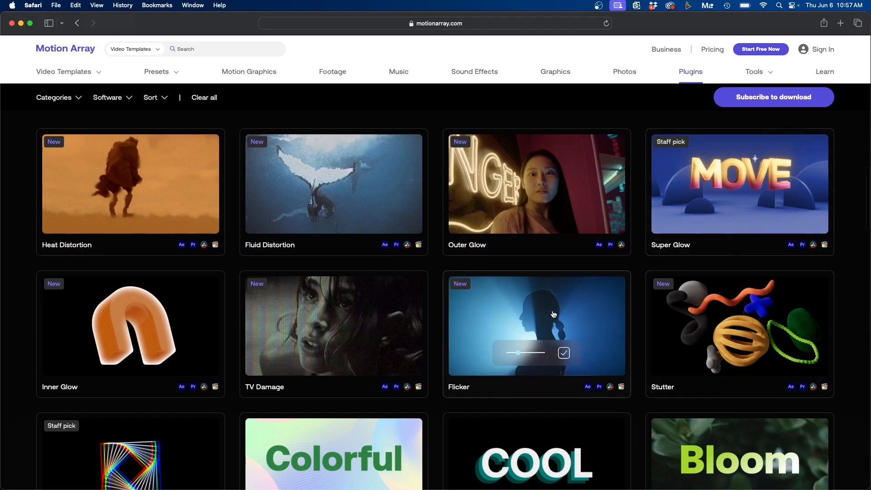
Open the Footage library and filter it to free assets only
left_click(332, 72)
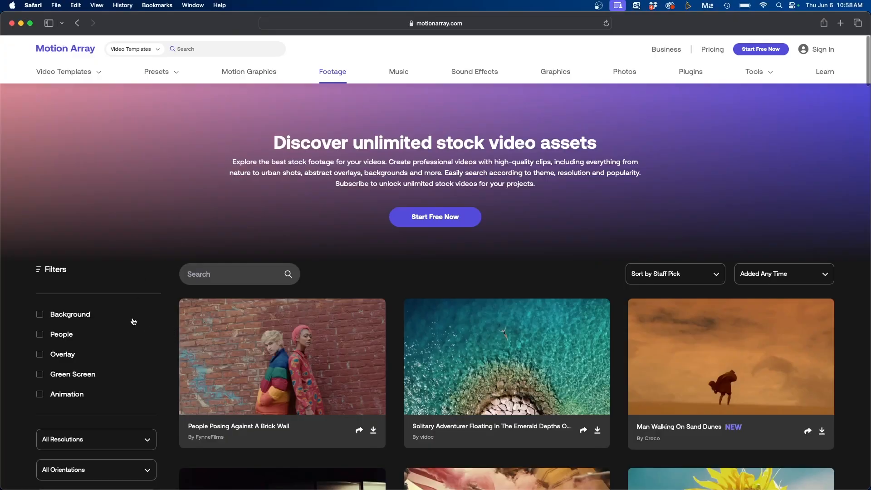
scroll("down", 3)
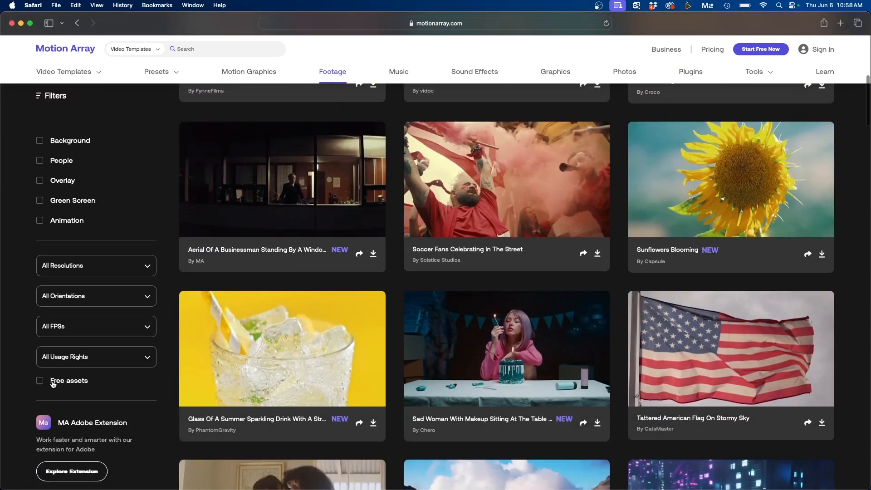
left_click(39, 381)
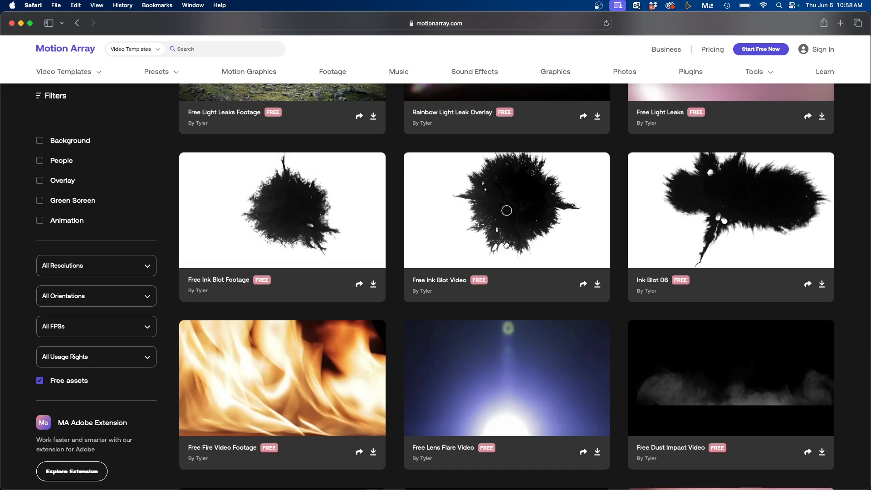
scroll("down", 3)
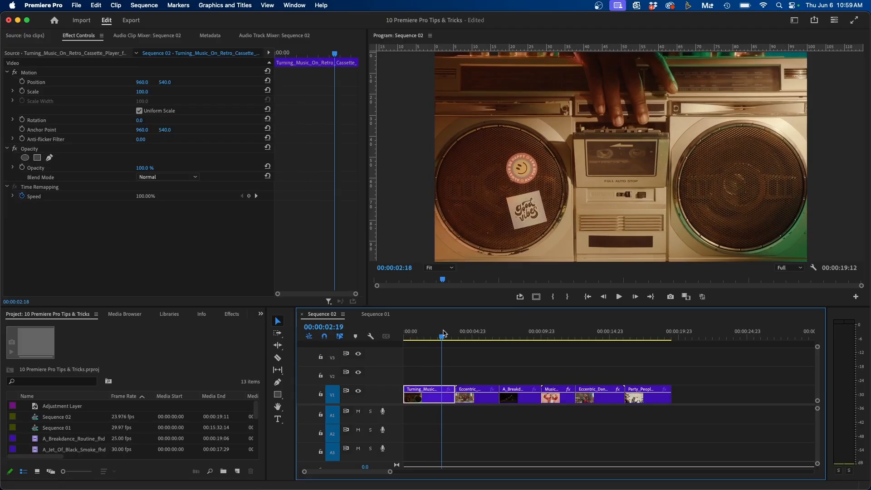
Inspect the two dancer clips' effects, then switch to the Color workspace
left_click(474, 332)
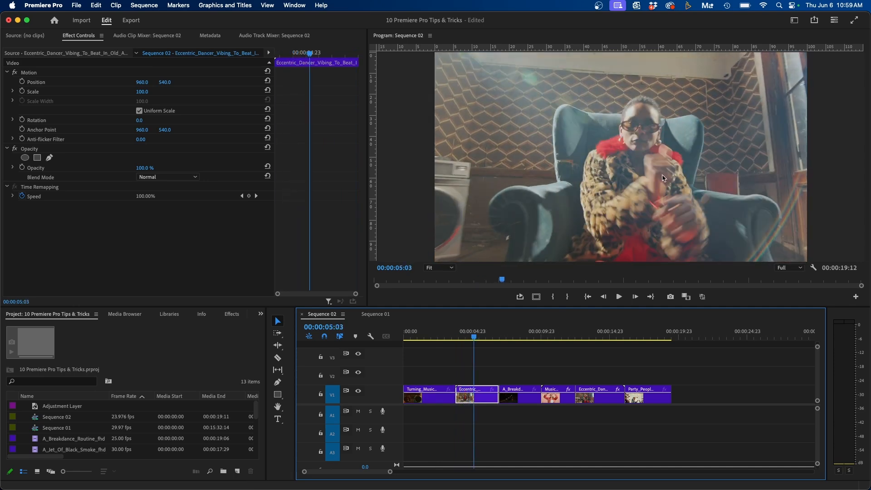
mouse_move(582, 134)
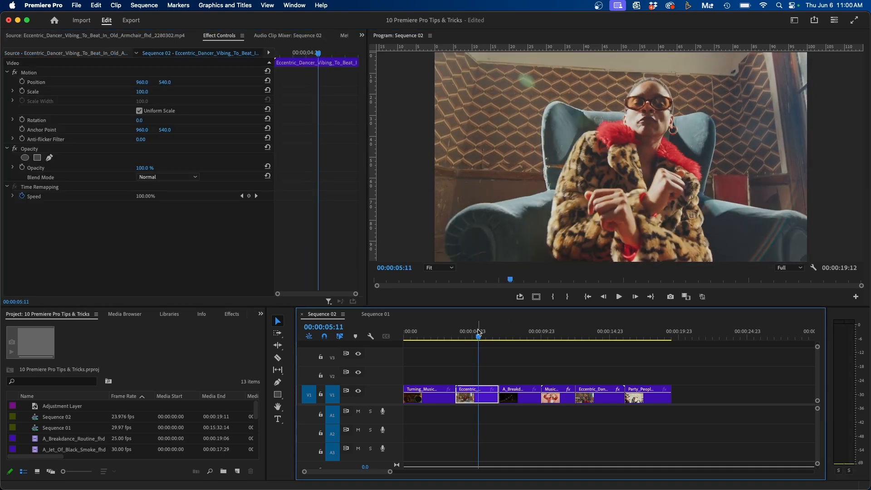
left_click(599, 337)
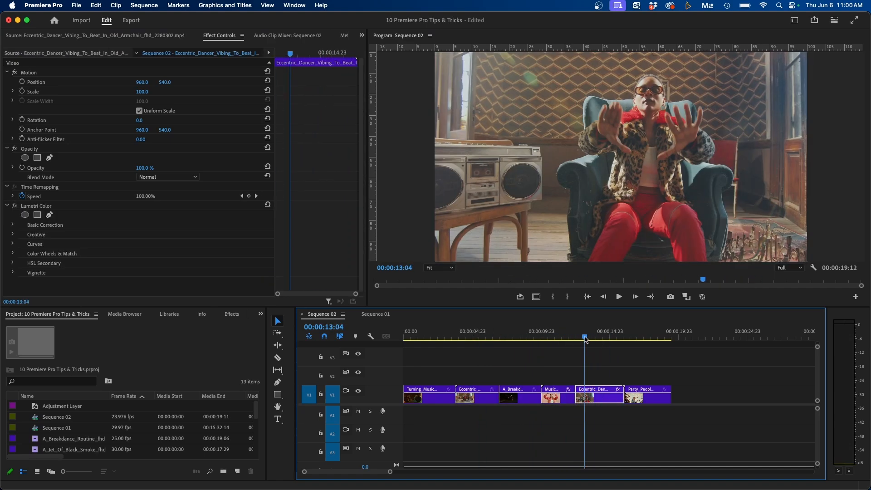
left_click(794, 20)
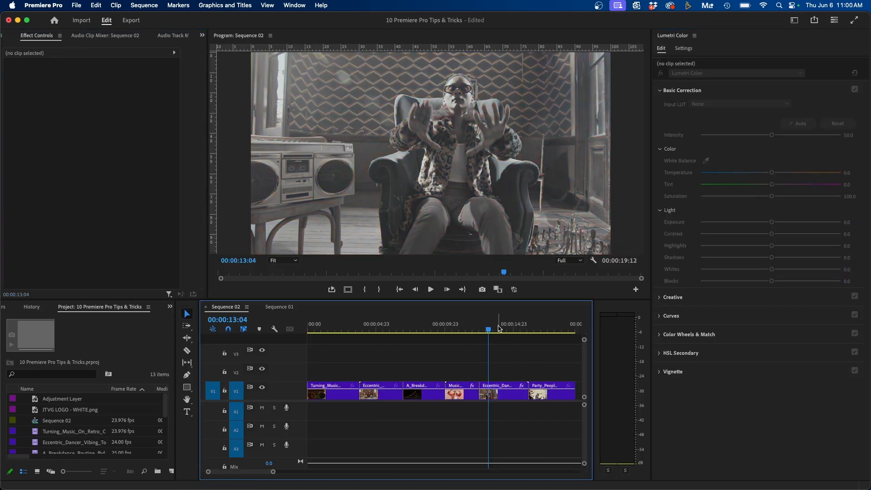
left_click(502, 393)
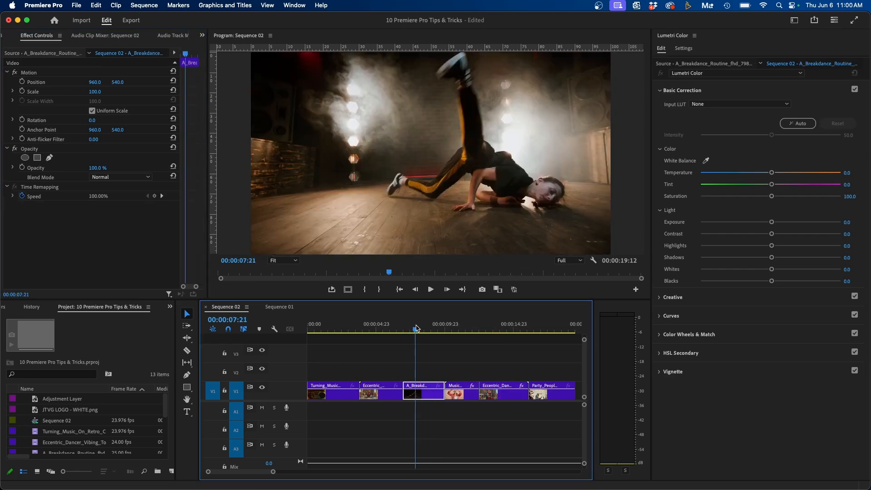
left_click(389, 329)
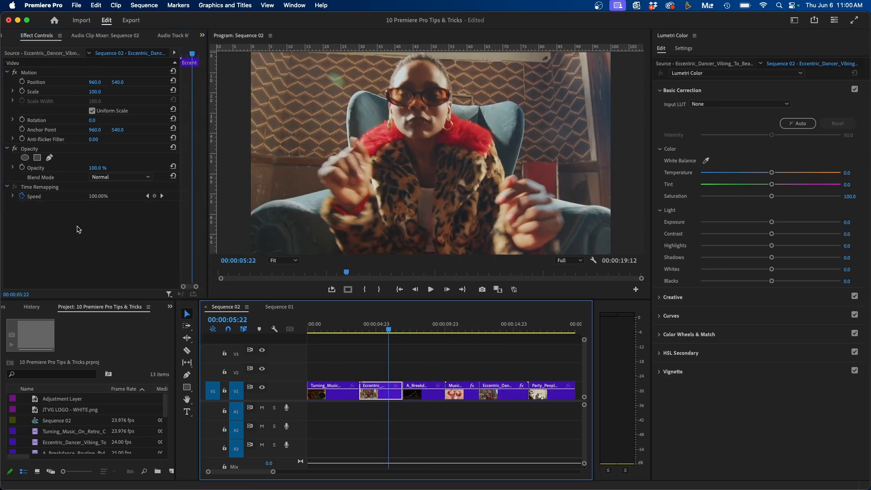
mouse_move(507, 325)
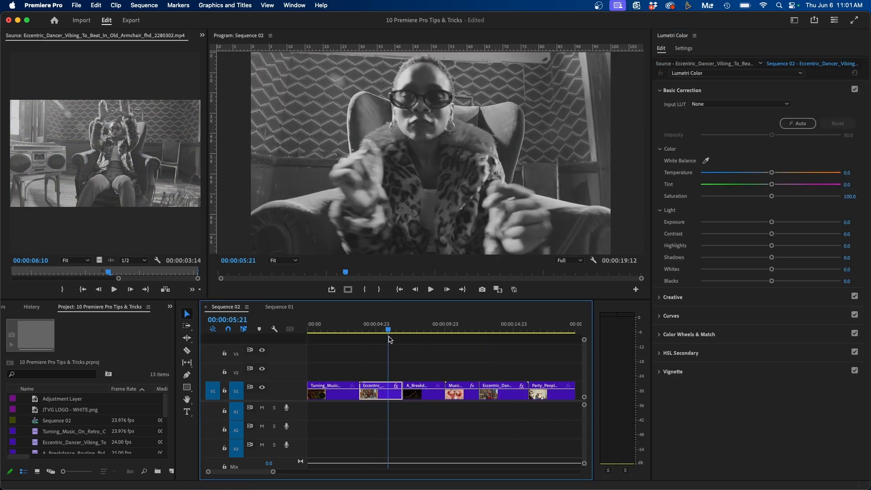
left_click(376, 331)
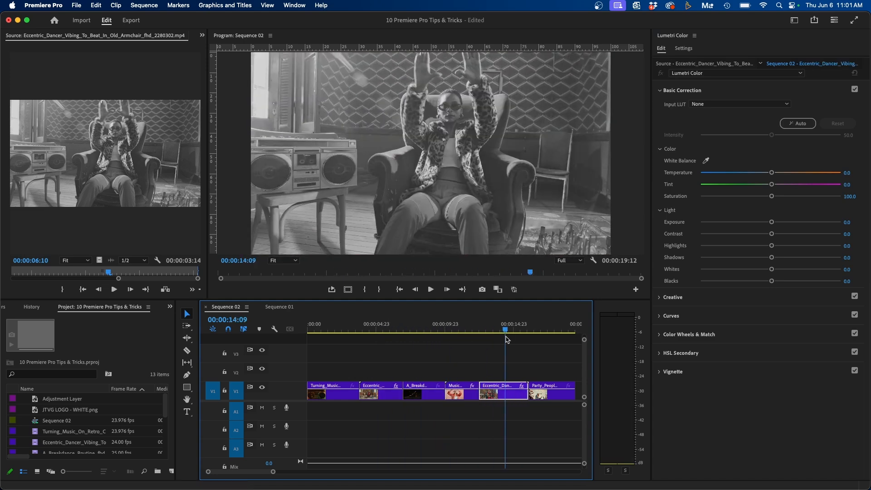
left_click_drag(504, 329, 517, 329)
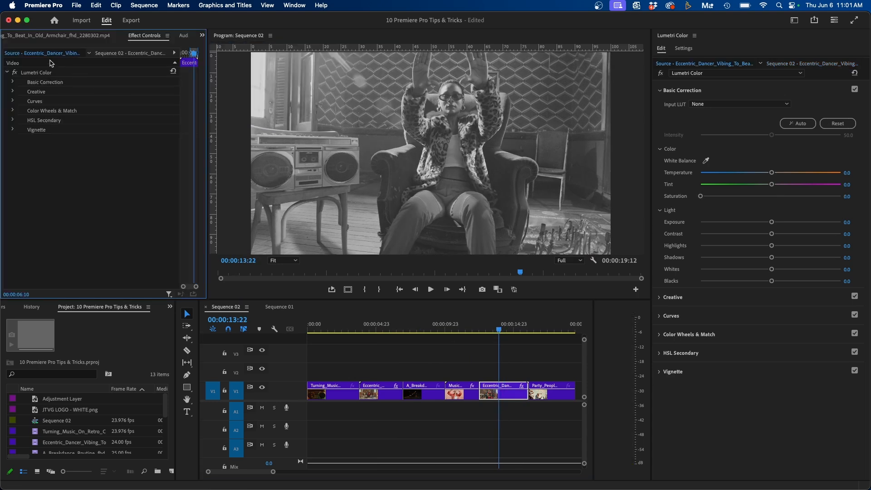
left_click(36, 72)
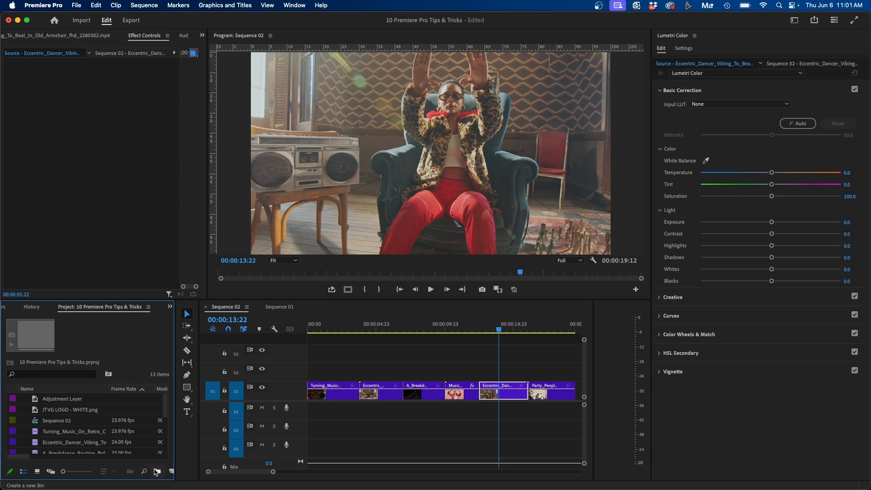
Create a new Adjustment Layer from the Project panel's New Item menu
left_click(171, 472)
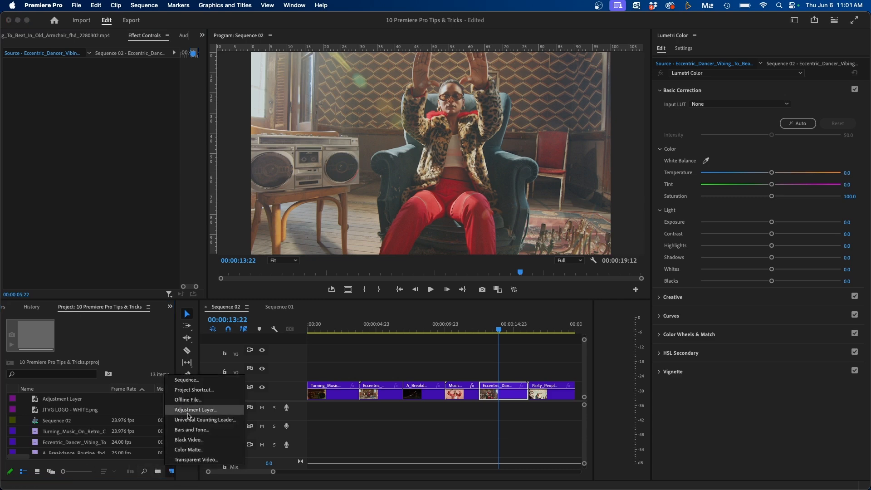
left_click(196, 410)
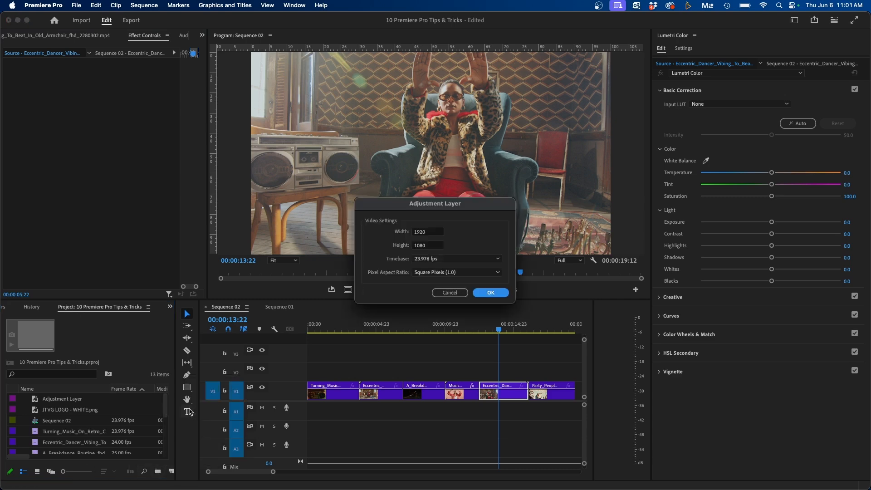
left_click(491, 292)
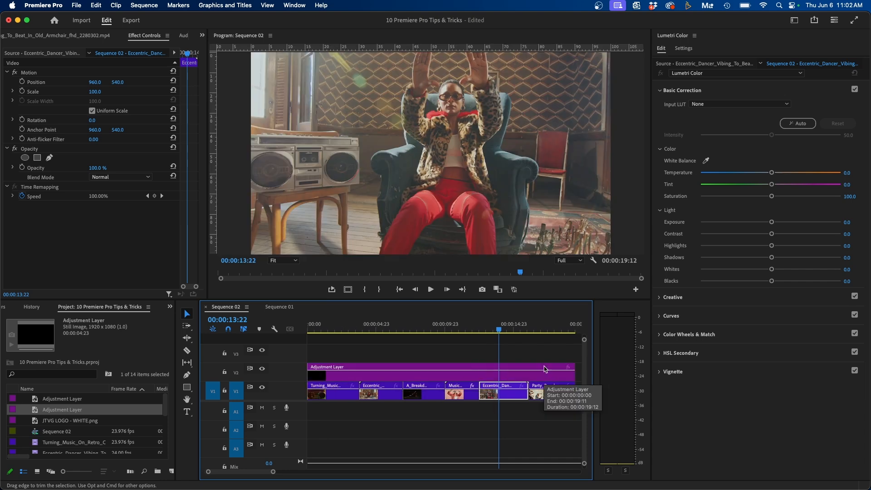
mouse_move(431, 376)
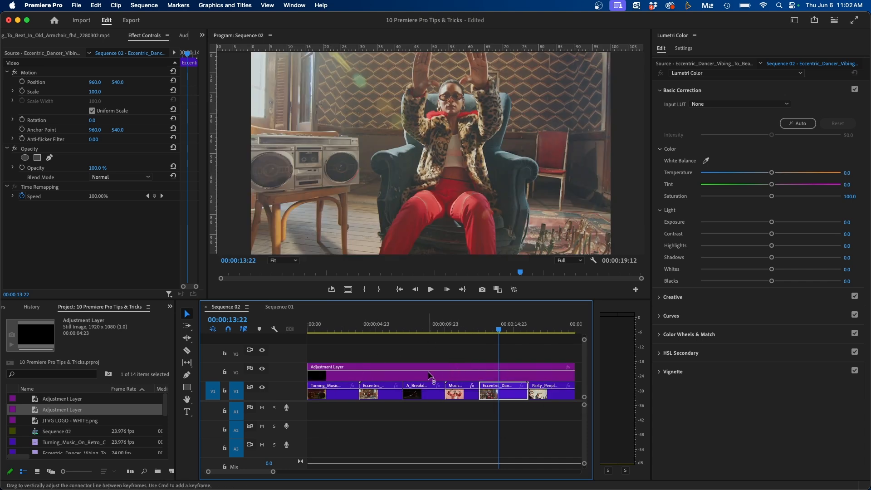
Grade the adjustment layer to Lumetri saturation 0 and preview the black-and-white clips
left_click(439, 366)
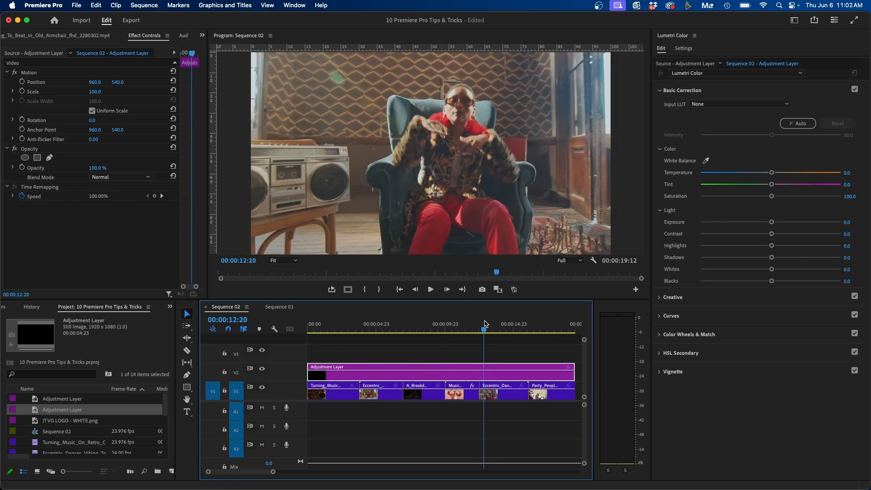
mouse_move(707, 226)
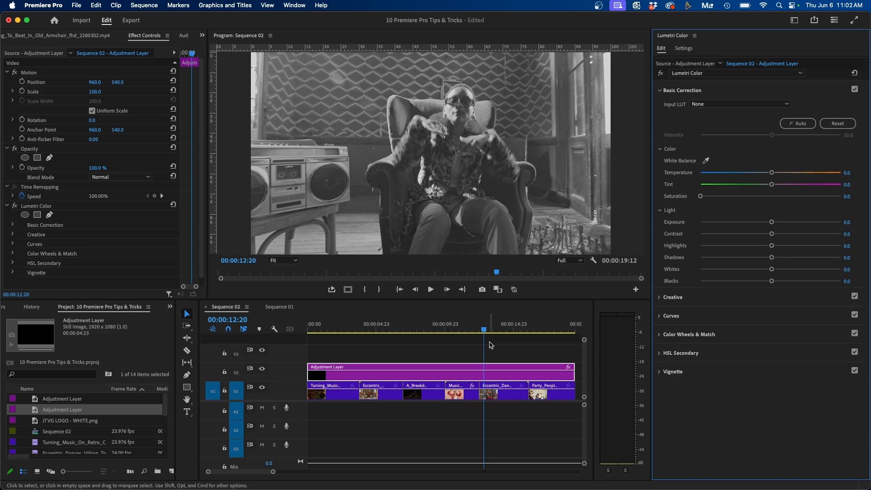
left_click(381, 391)
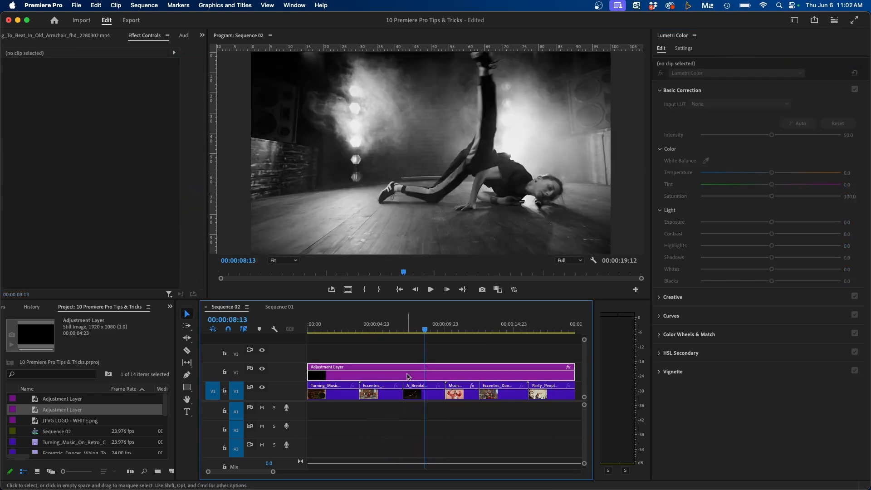
left_click(439, 373)
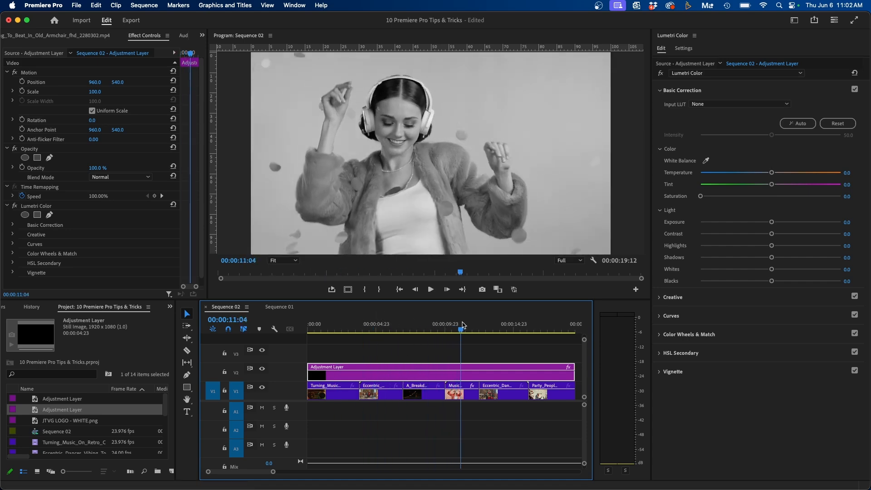
left_click(470, 329)
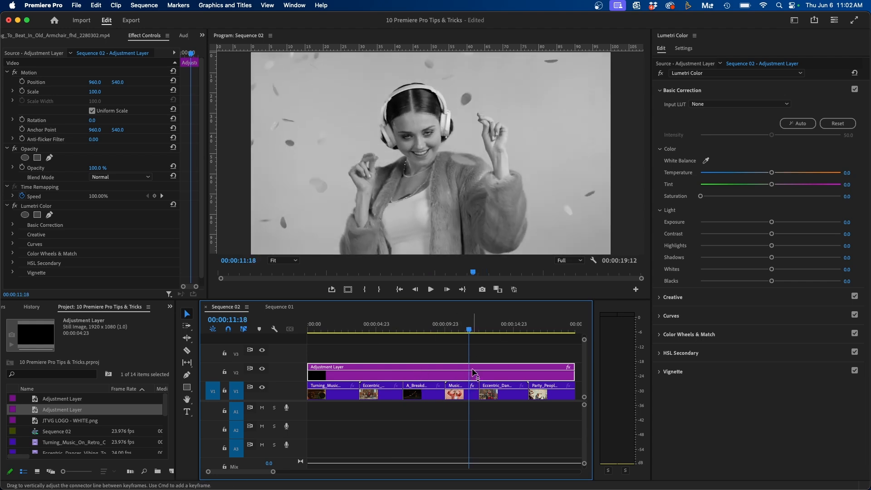
Show the Effects panel and expand the Motion Array folder
left_click(169, 306)
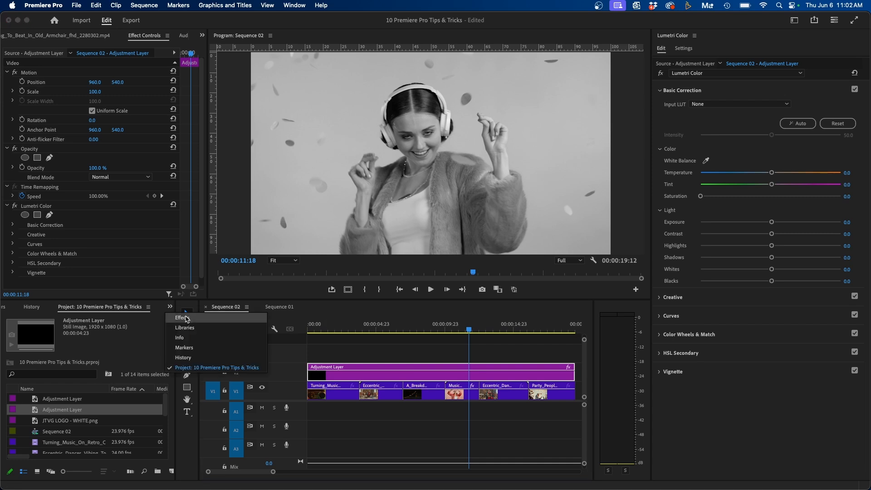
left_click(181, 317)
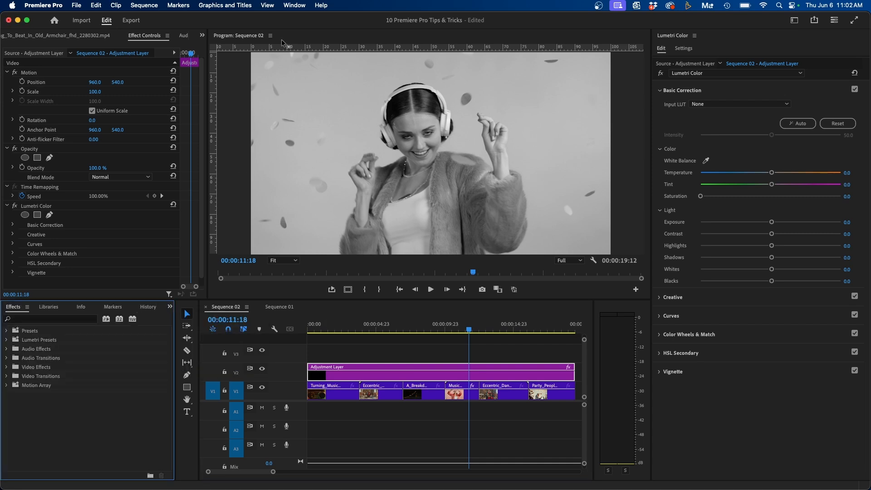
left_click(294, 5)
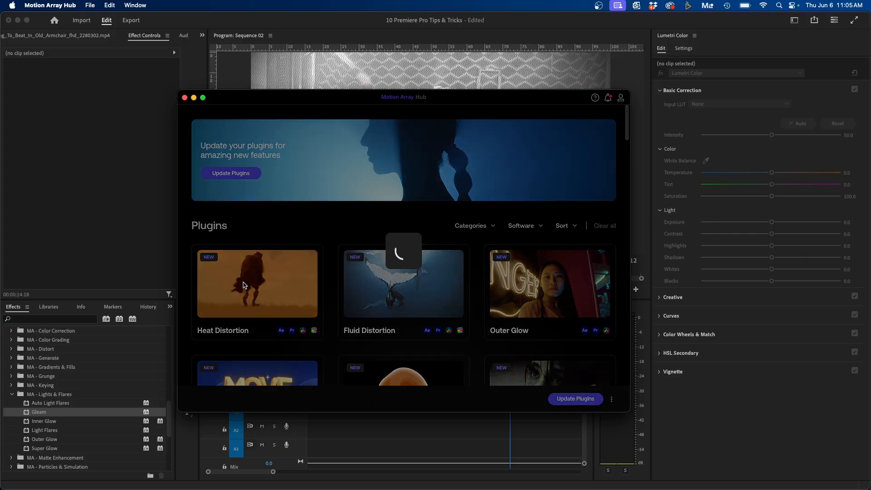
Play the Heat Distortion plugin's preview video in Motion Array Hub
left_click(257, 283)
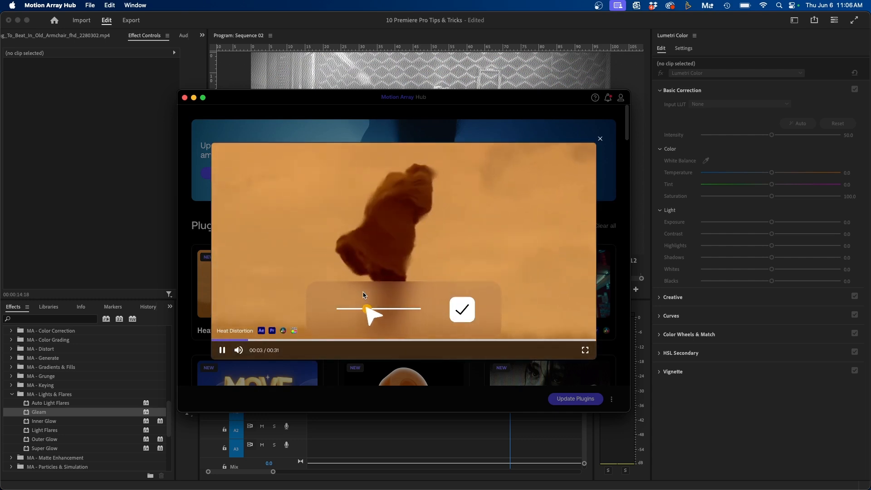
left_click(600, 138)
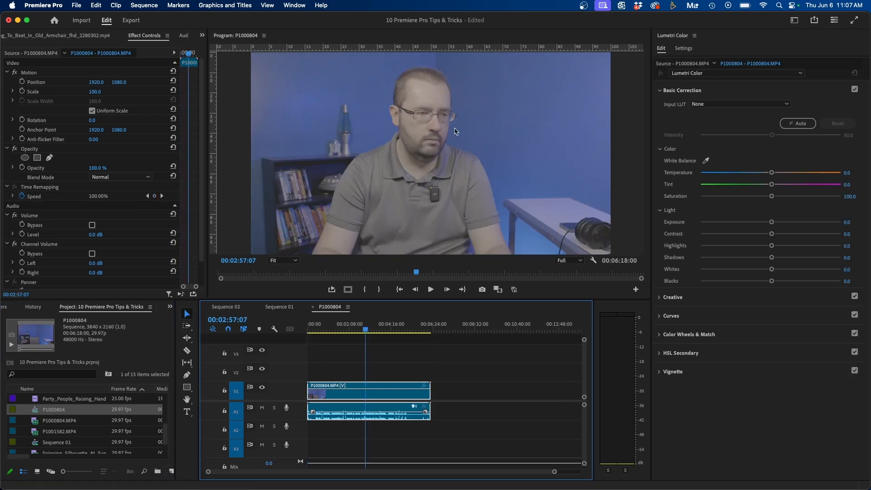
mouse_move(488, 129)
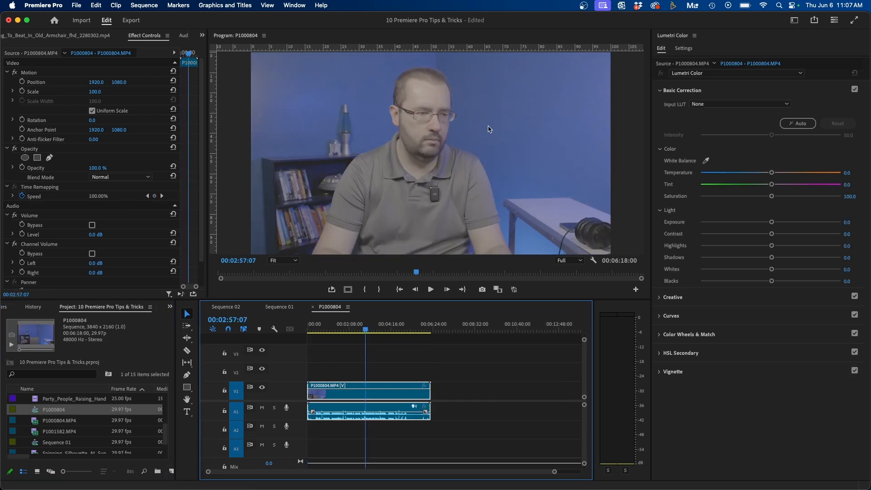
mouse_move(519, 143)
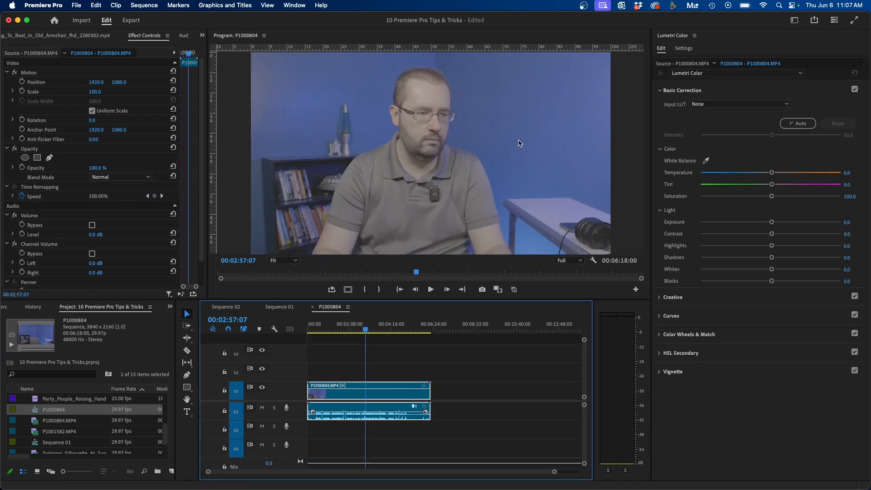
Enable Auto Detect Log Video Color Space in Lumetri Settings, then return to Edit
left_click(683, 48)
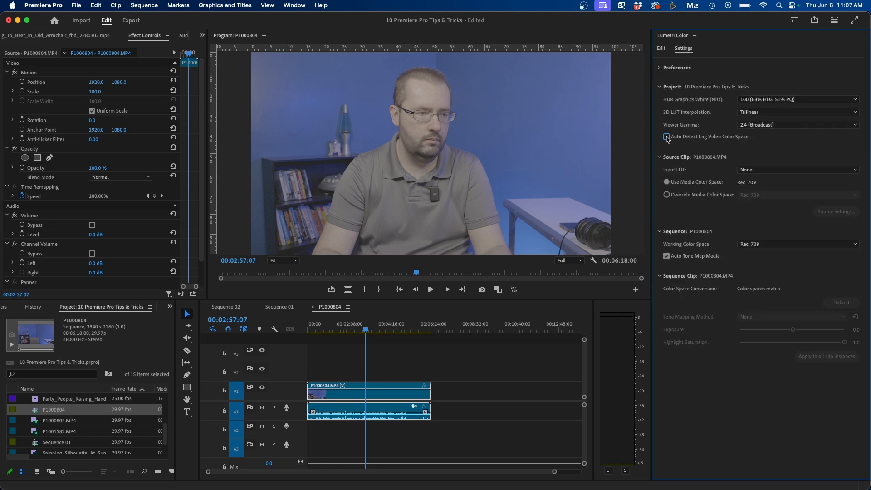
left_click(666, 137)
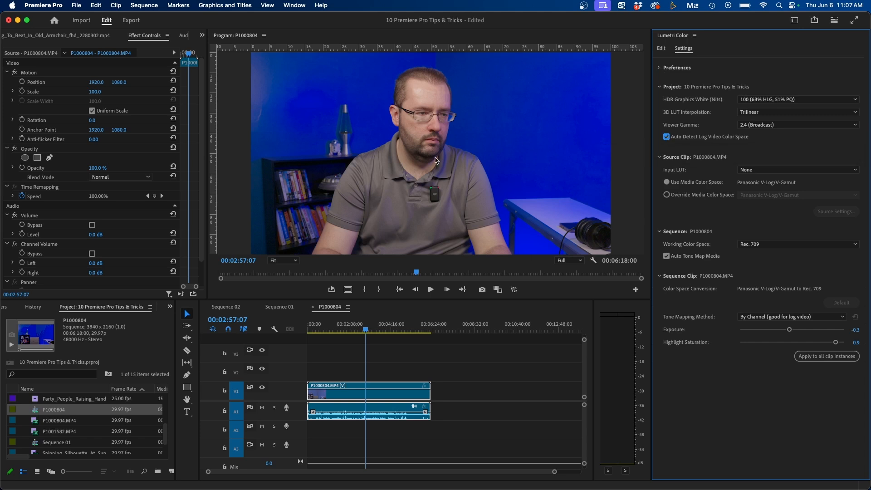
mouse_move(587, 89)
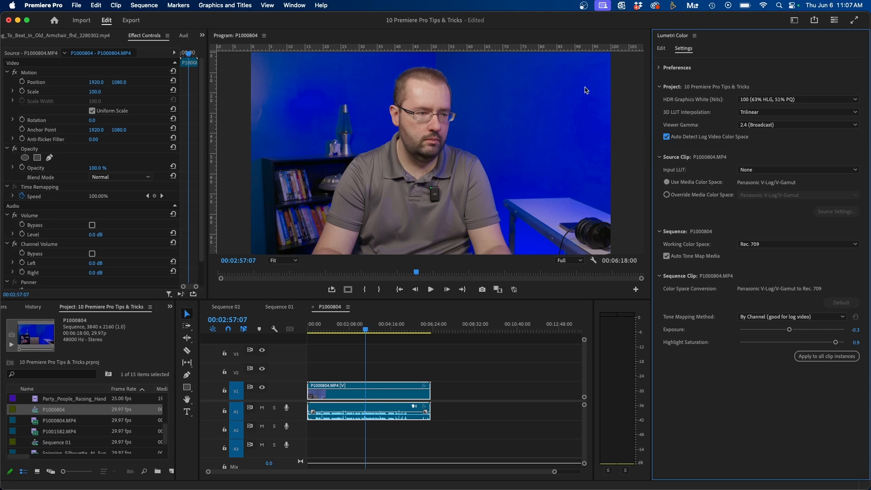
left_click(660, 49)
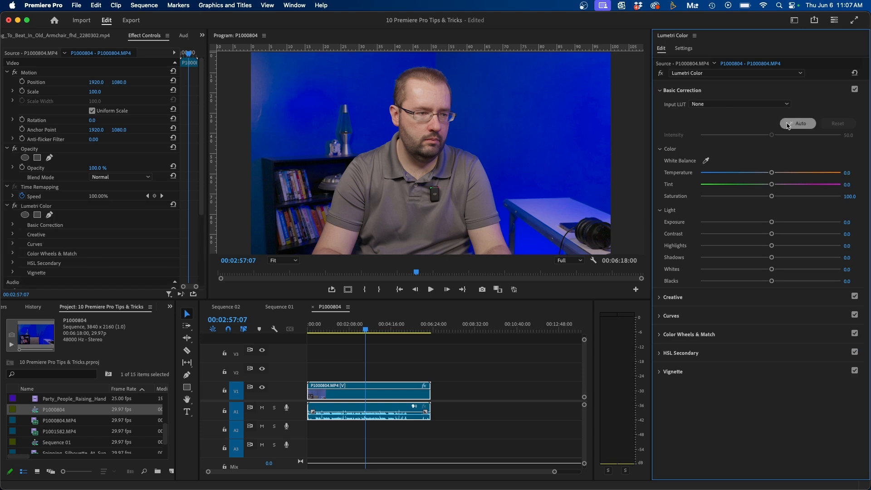
Apply Auto correction, raise Contrast, adjust Shadows, and dip one hue on Hue vs Sat
left_click(800, 123)
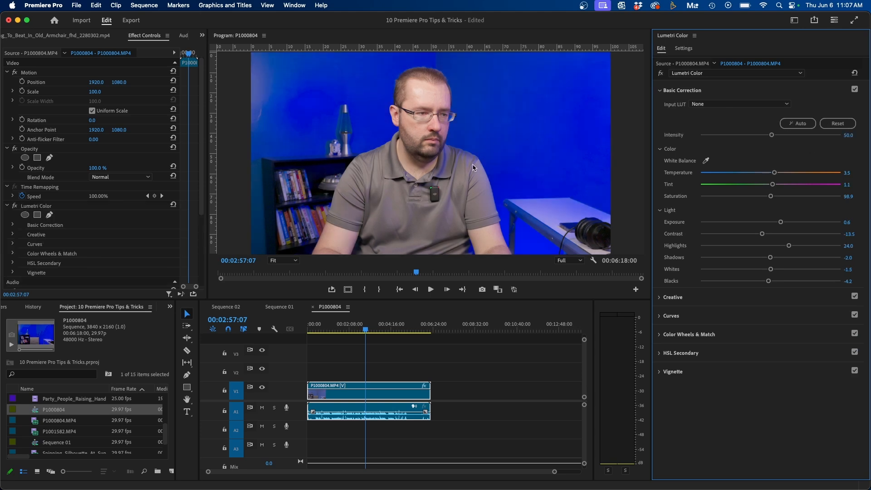
mouse_move(464, 215)
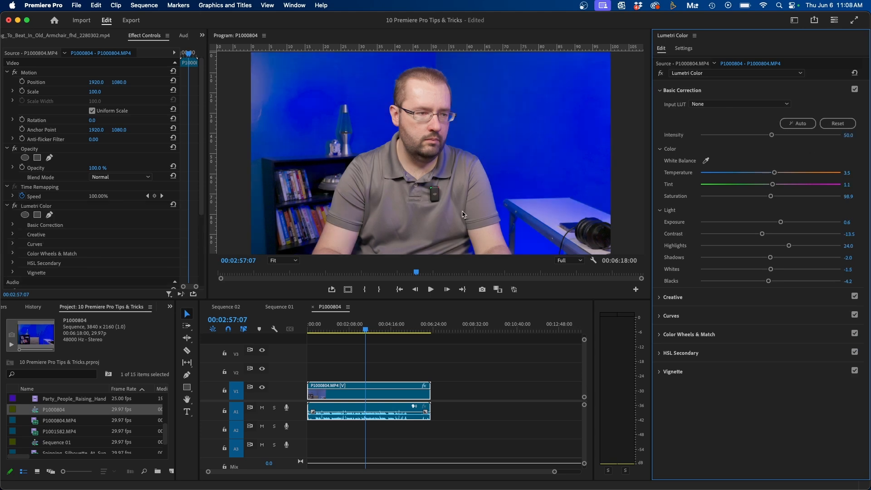
left_click_drag(763, 233, 775, 233)
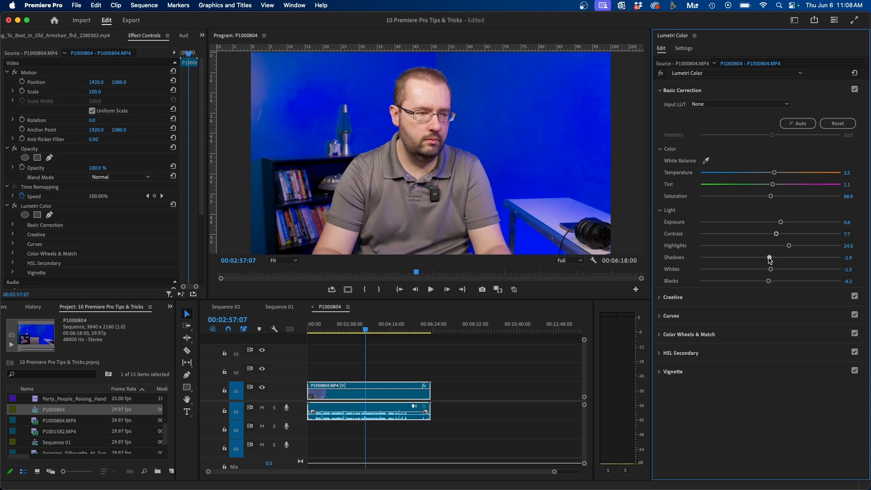
left_click_drag(789, 245, 776, 245)
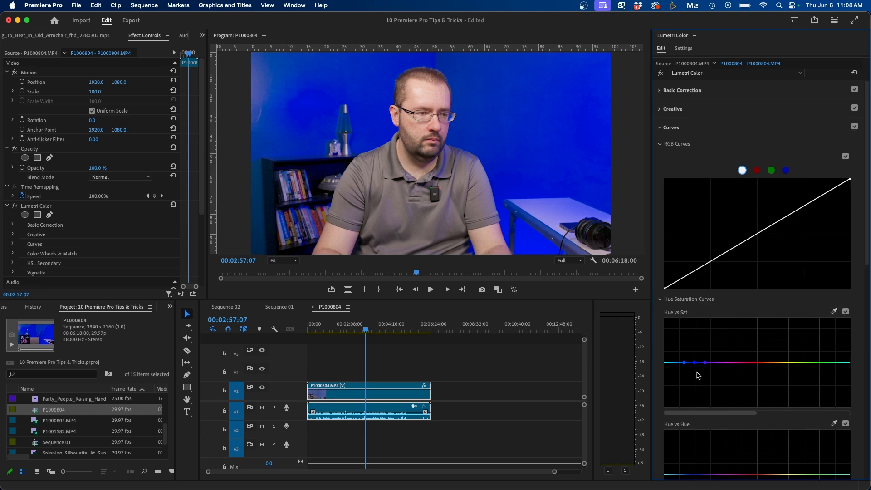
left_click_drag(696, 364, 696, 381)
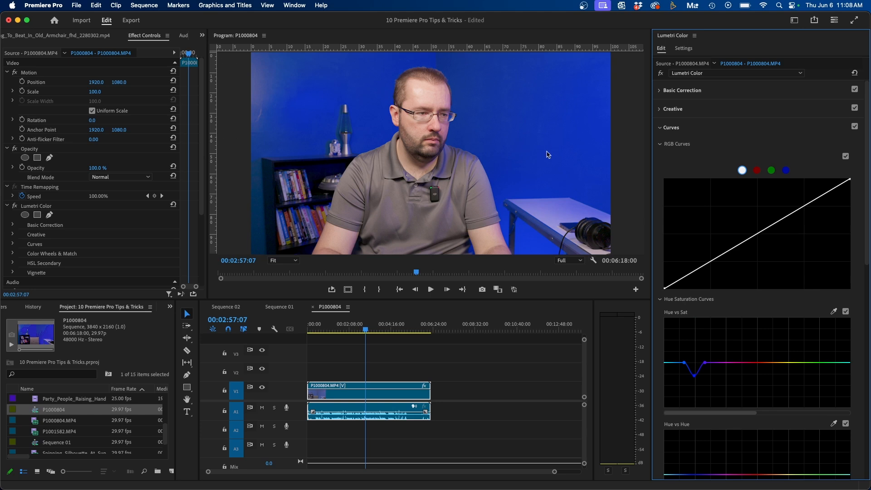
mouse_move(526, 127)
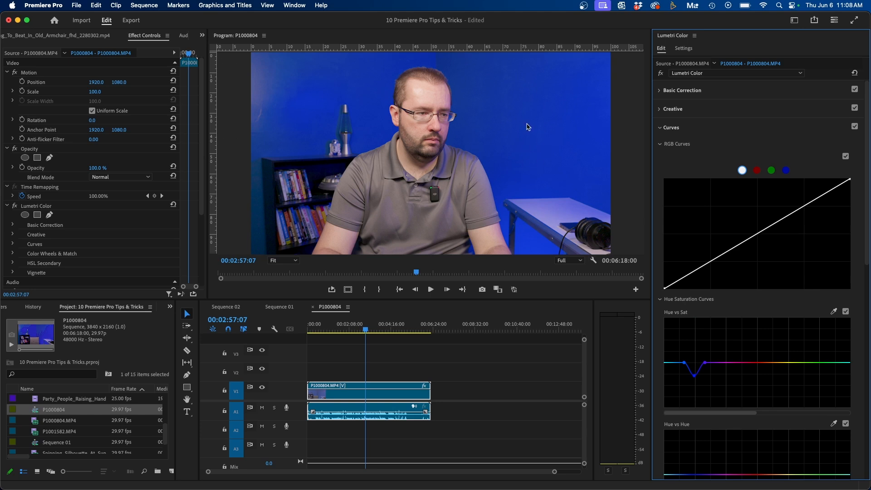
mouse_move(510, 164)
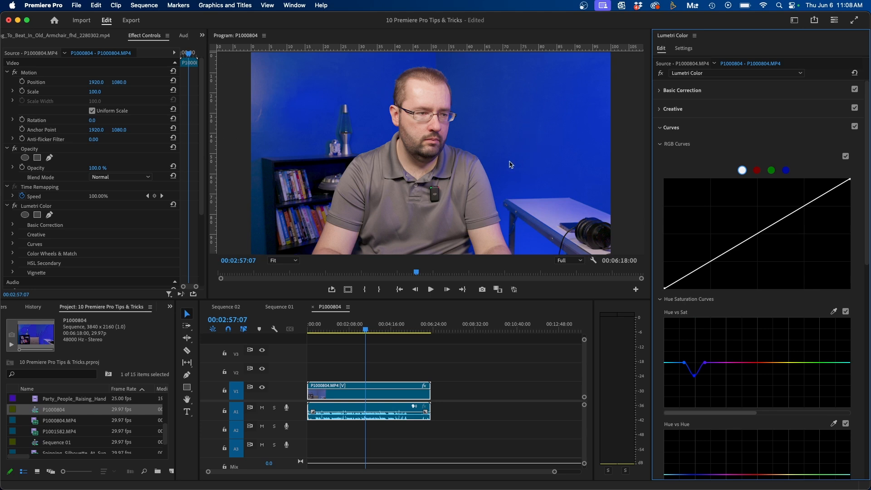
mouse_move(535, 114)
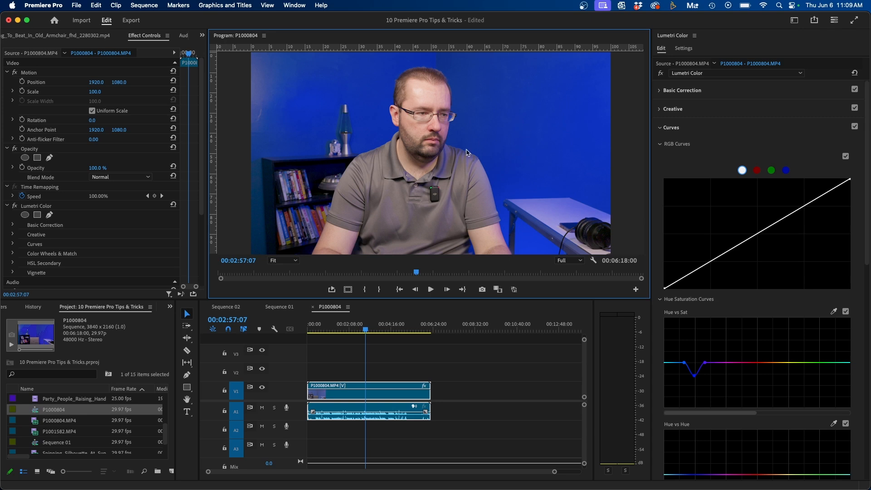
mouse_move(555, 106)
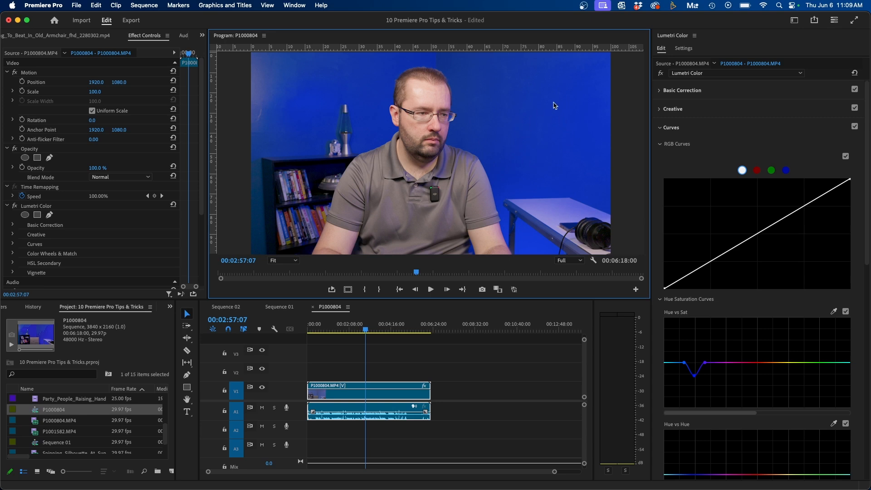
mouse_move(540, 120)
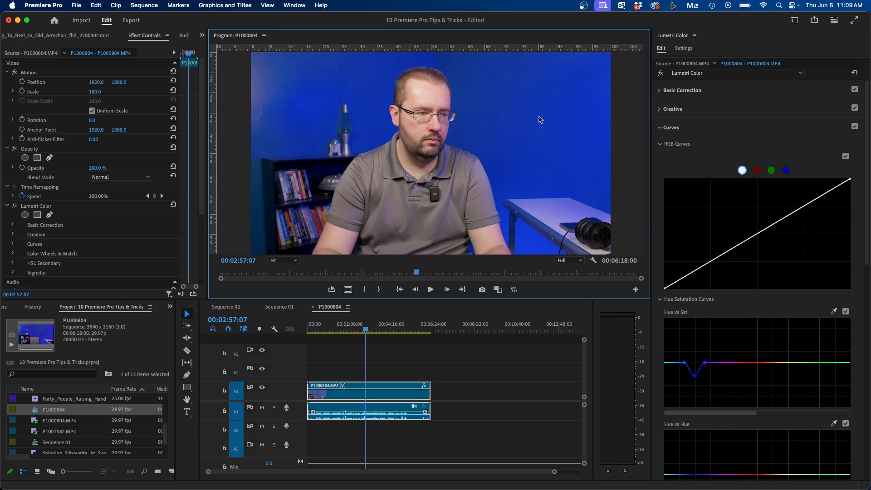
Switch to the transcript workspace and start transcribing the P1000804 clip
left_click(794, 20)
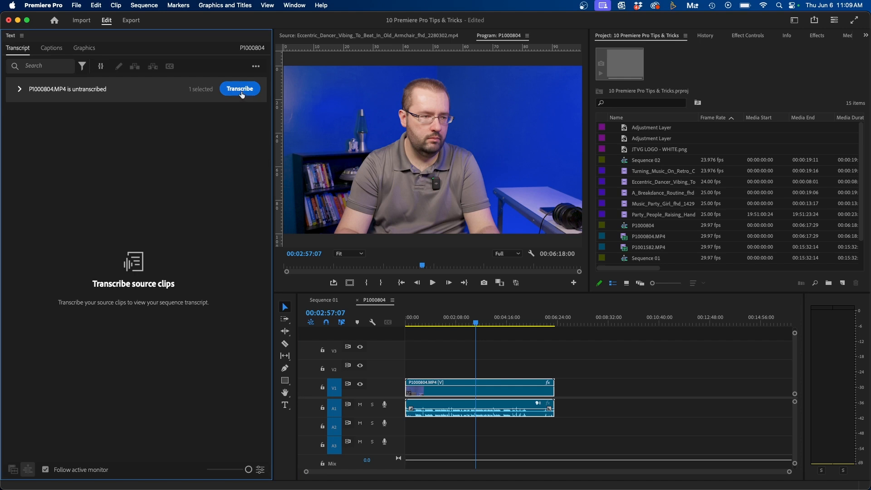
left_click(240, 89)
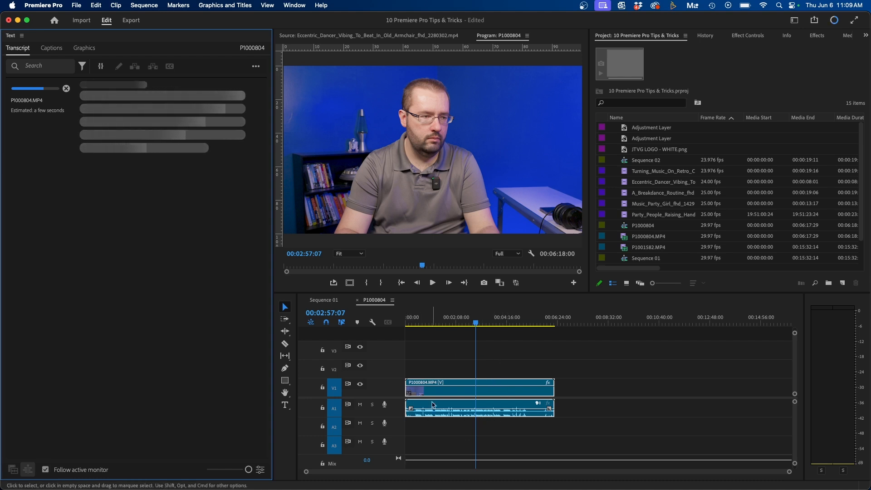
mouse_move(484, 365)
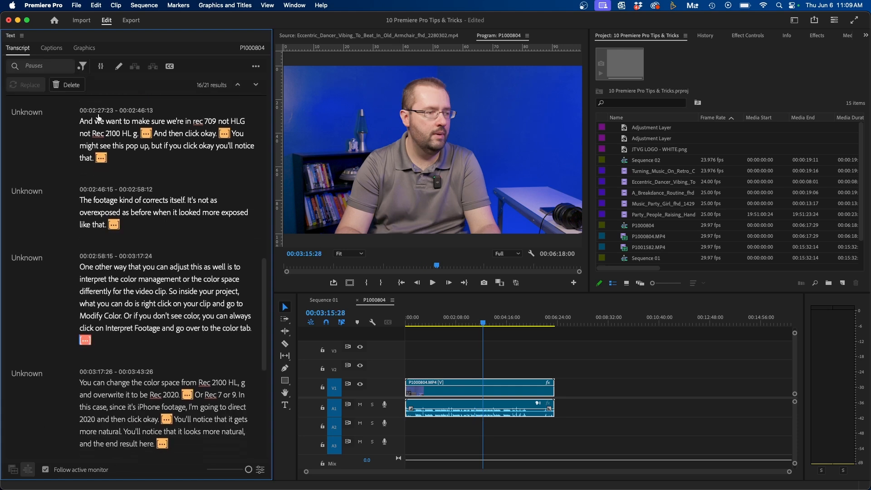
Delete all found pauses, cutting P1000804 into short segments totaling about 2:50
scroll("down", 3)
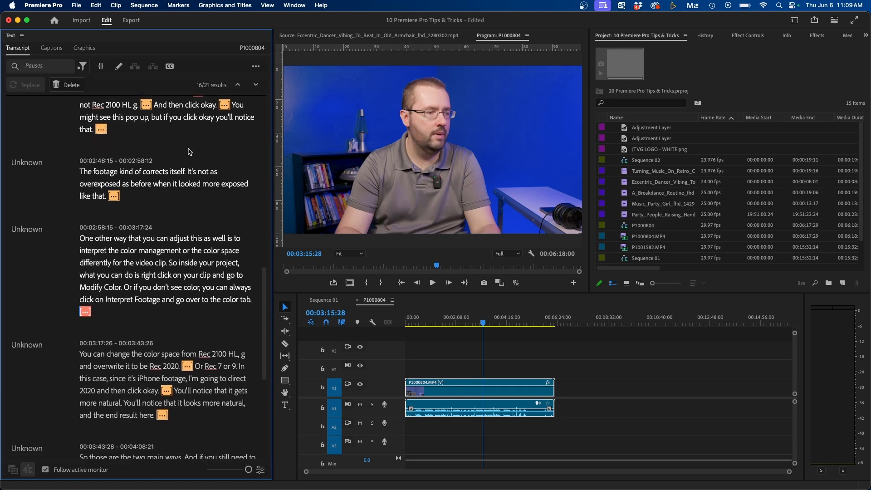
left_click(66, 85)
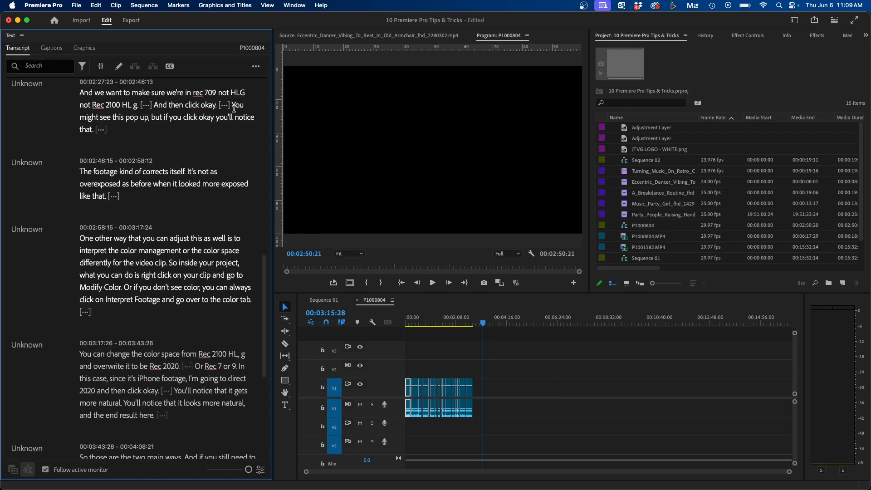
scroll("down", 3)
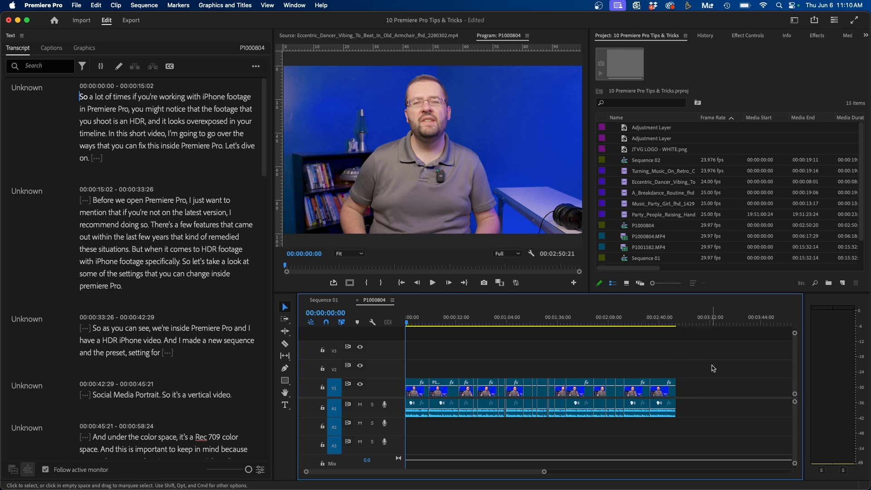
Switch to the Audio workspace and auto-match the P1000804 dialogue clips to -23 LUFS
left_click(794, 20)
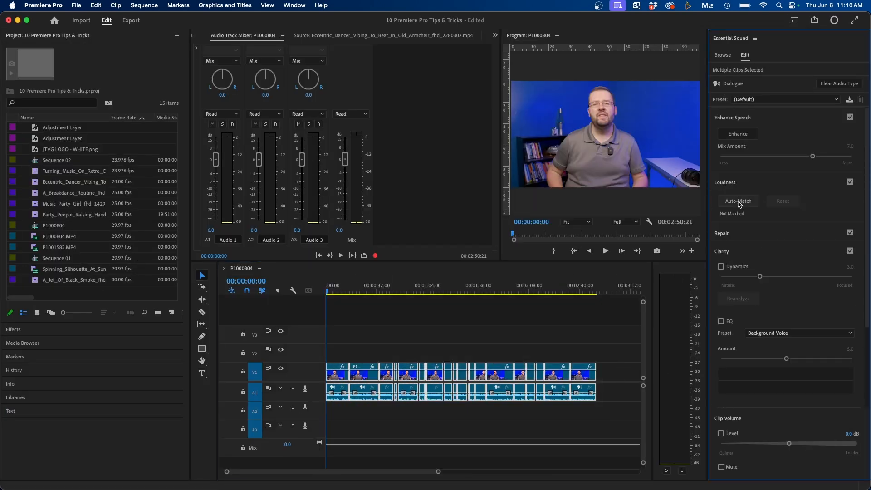
left_click(738, 201)
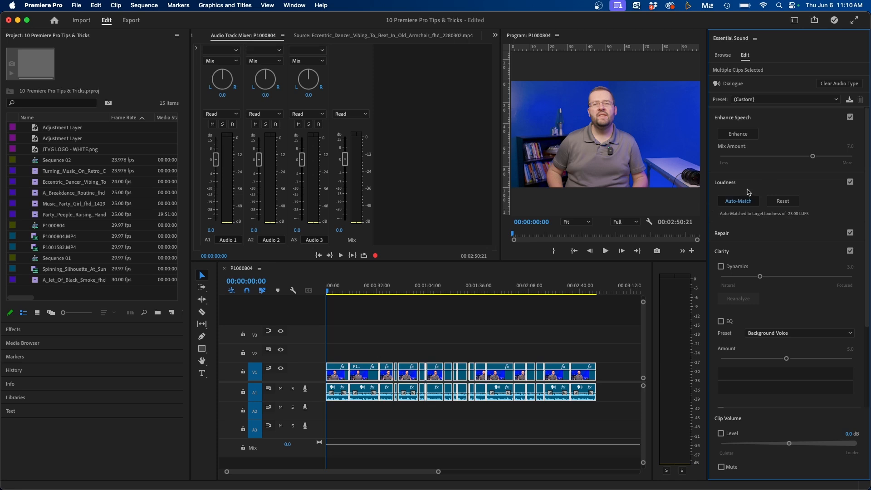
mouse_move(538, 376)
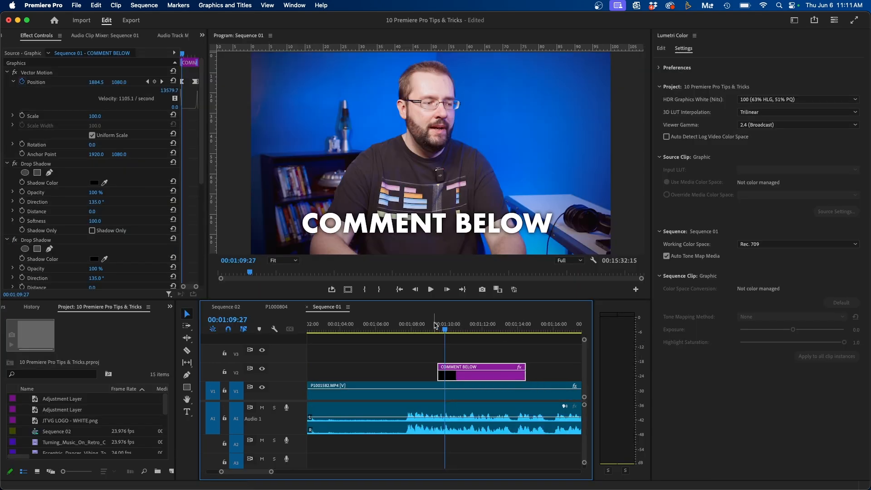
Adjust the COMMENT BELOW title's position keyframes to slide it on screen, then reselect it
left_click(389, 392)
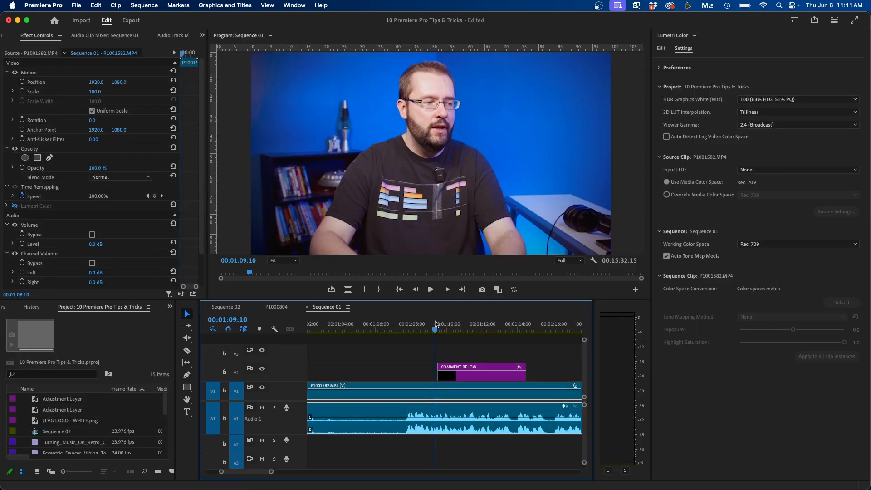
left_click(430, 289)
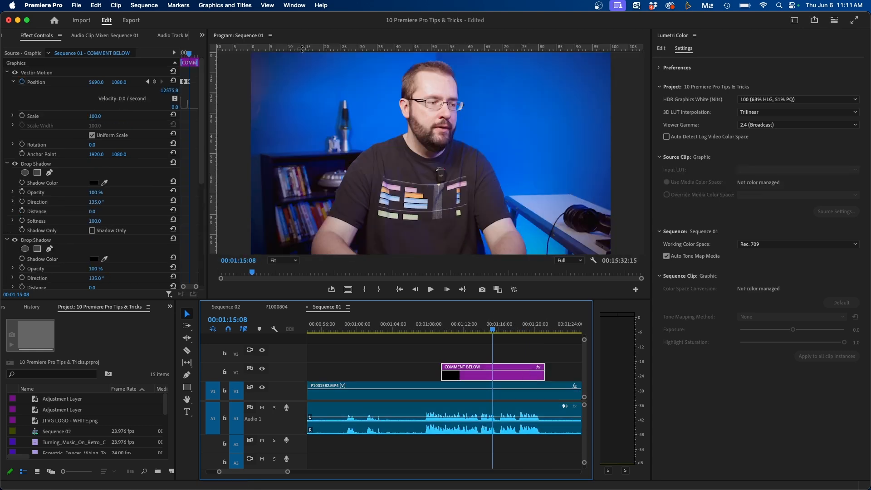
mouse_move(206, 74)
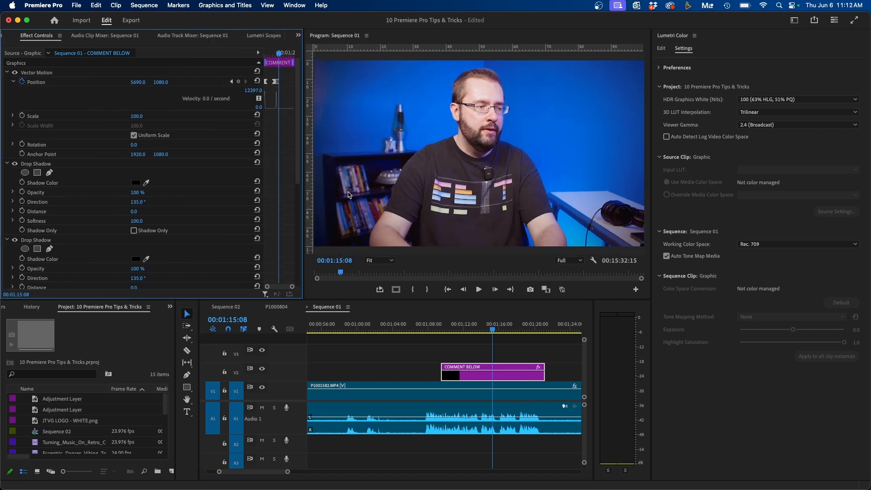
left_click(549, 347)
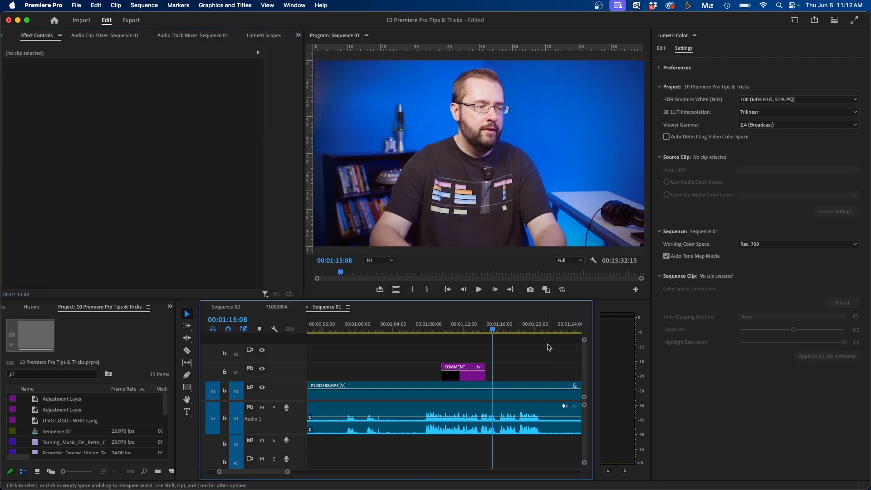
left_click(463, 376)
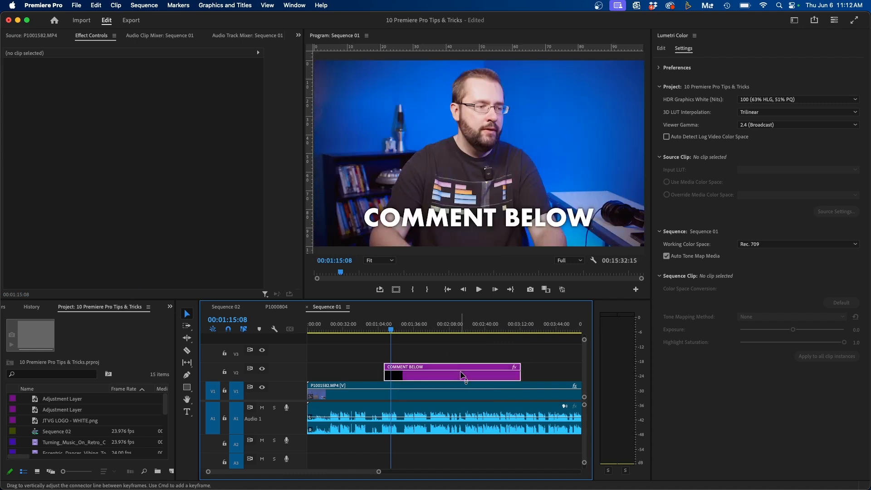
left_click(452, 375)
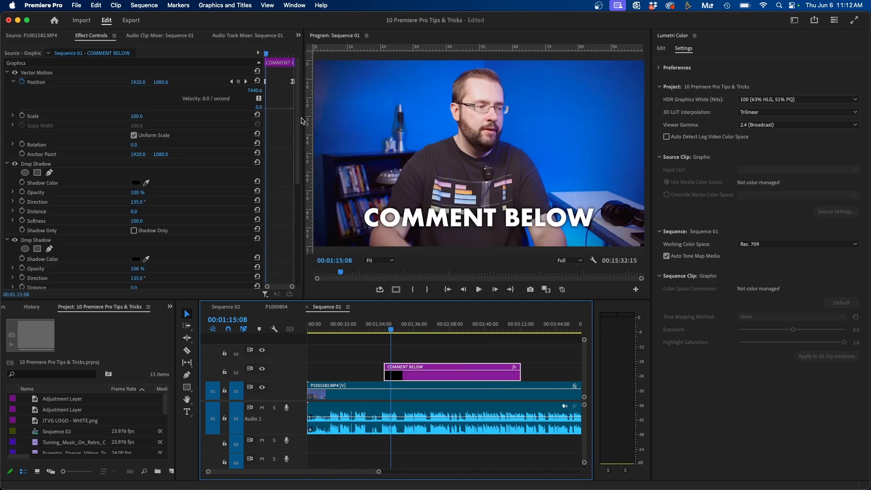
mouse_move(460, 356)
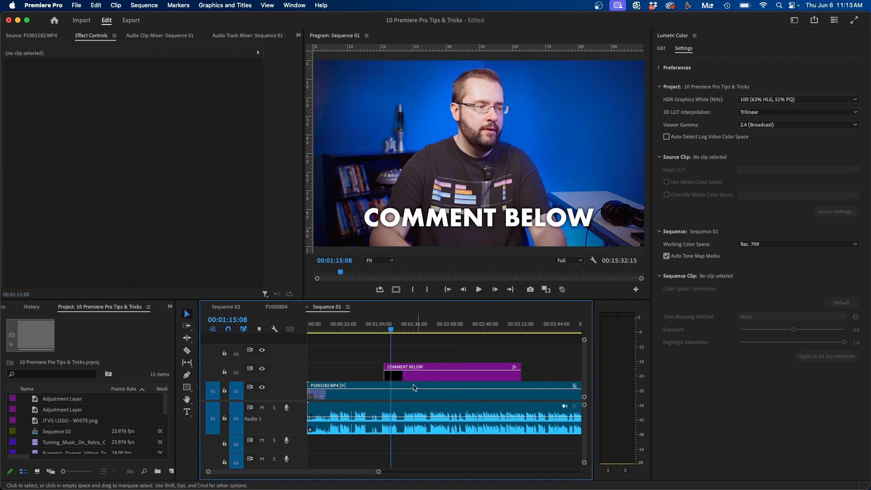
mouse_move(384, 404)
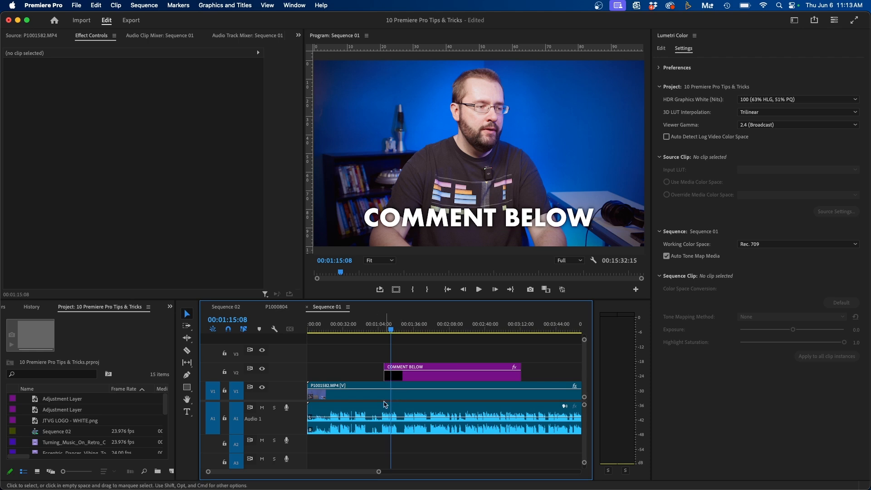
Select P1001582.MP4 and reveal its inverted, feather-400 Lumetri Color mask outline
left_click(383, 391)
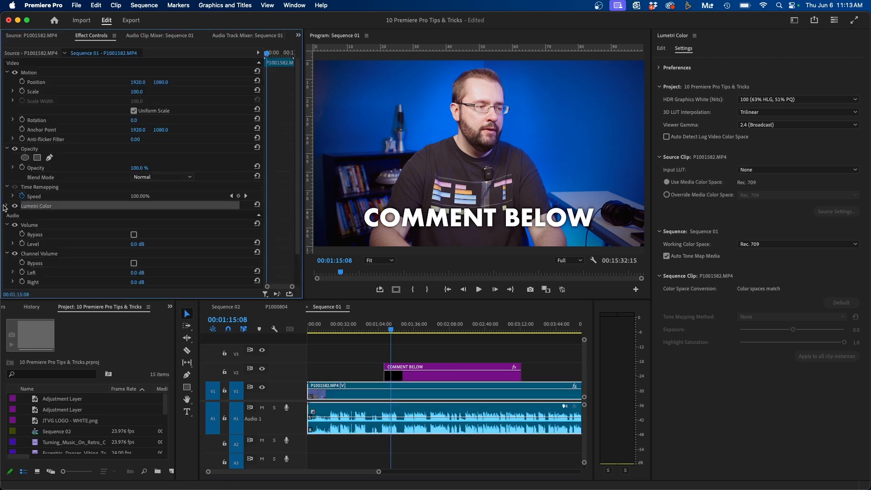
left_click(22, 206)
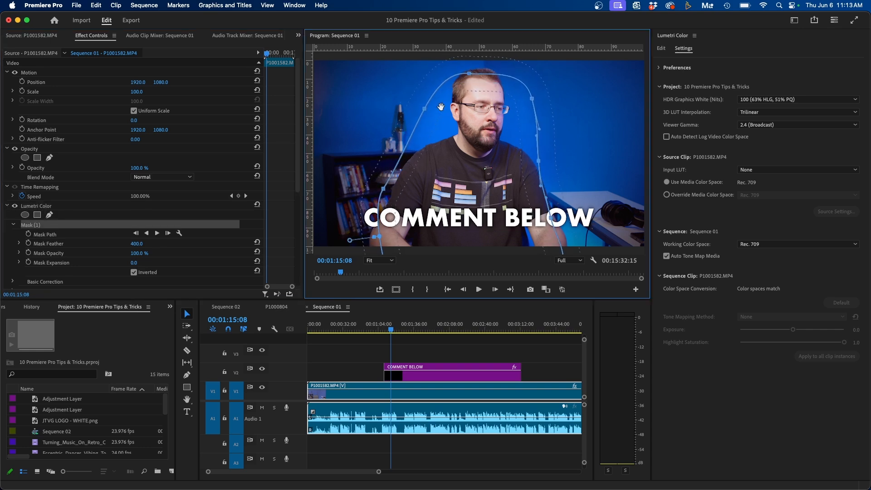
mouse_move(569, 139)
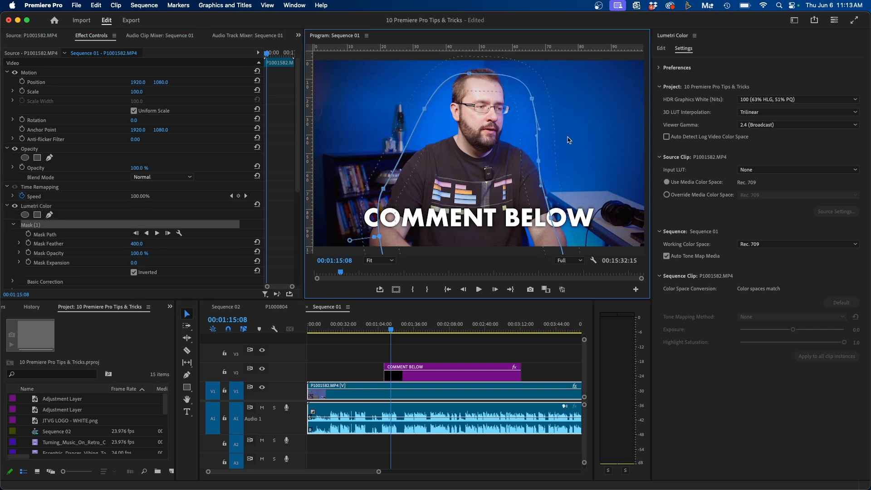
mouse_move(502, 121)
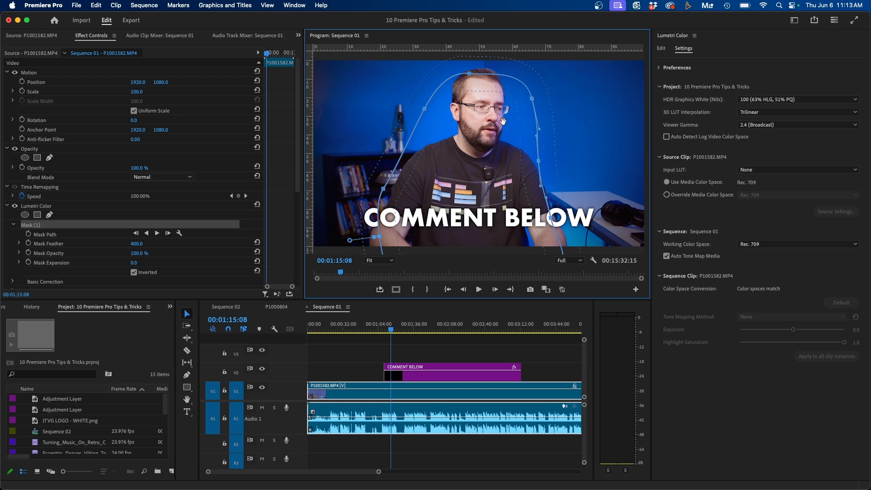
mouse_move(527, 94)
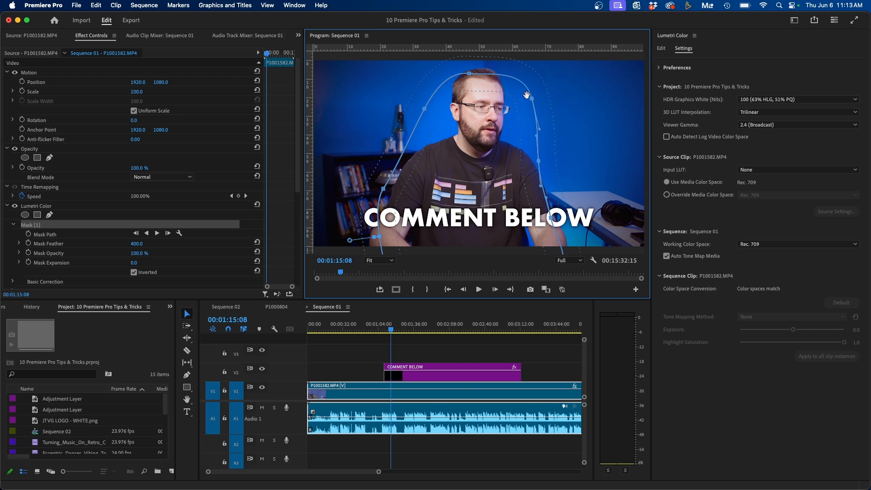
mouse_move(540, 126)
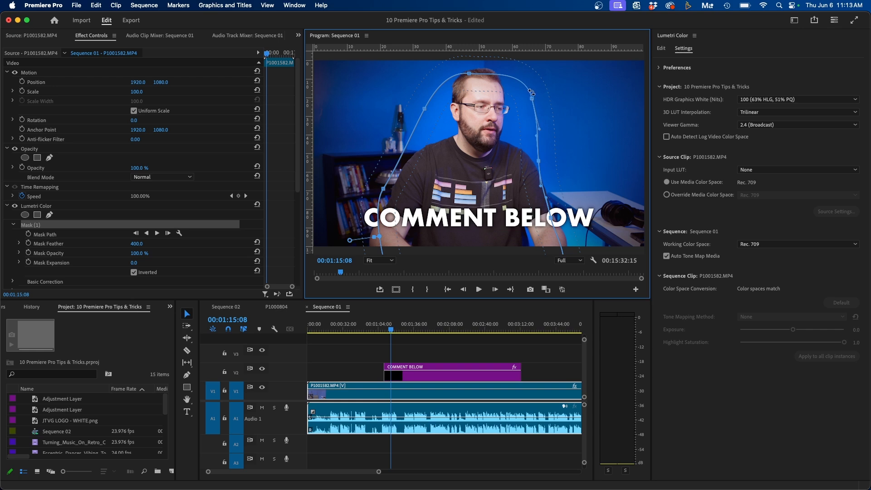
mouse_move(530, 91)
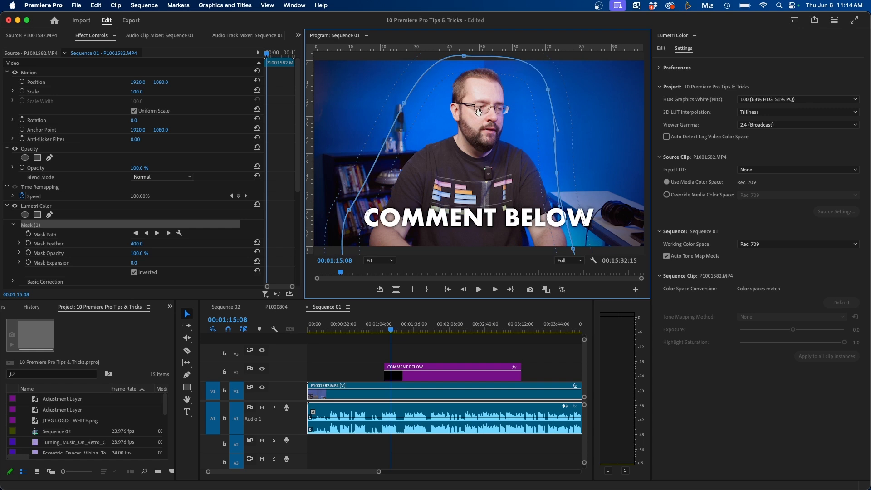
mouse_move(795, 21)
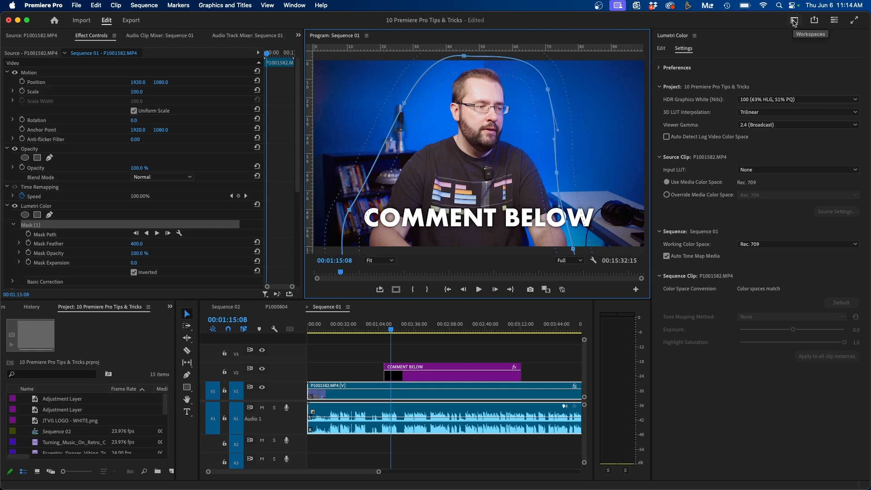
Switch to the Color workspace and add a second Lumetri Color effect
left_click(794, 20)
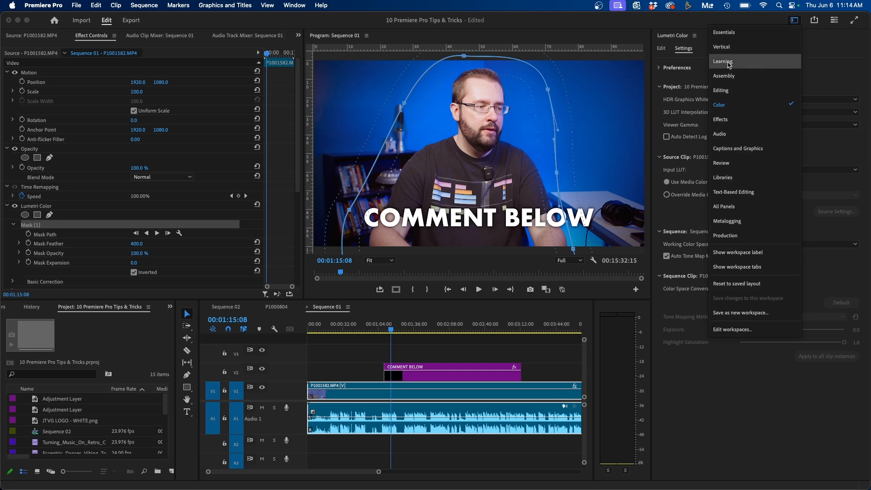
left_click(794, 21)
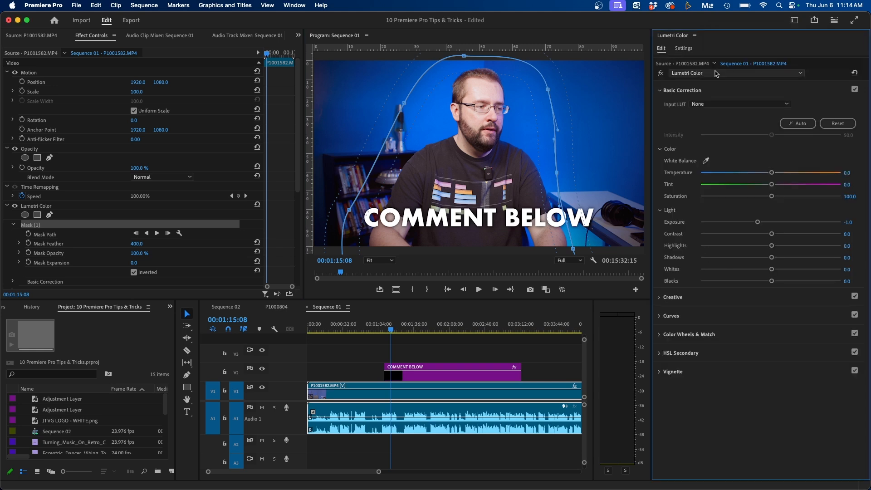
left_click(800, 72)
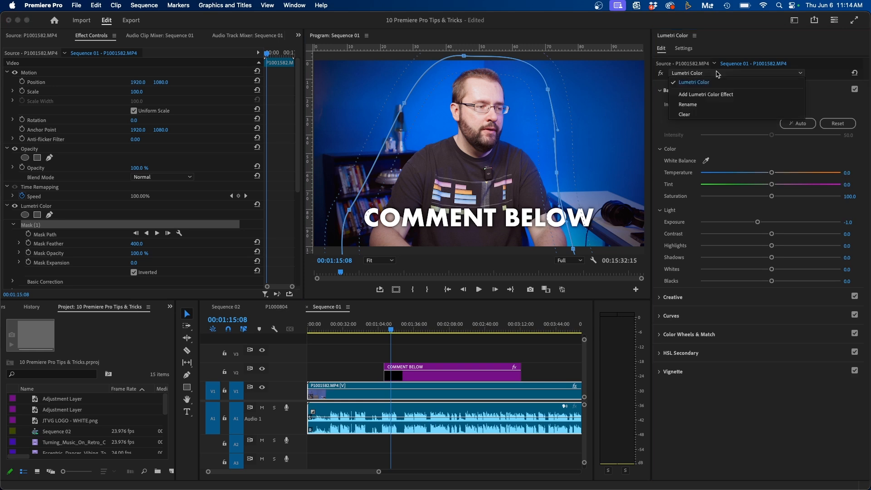
mouse_move(700, 82)
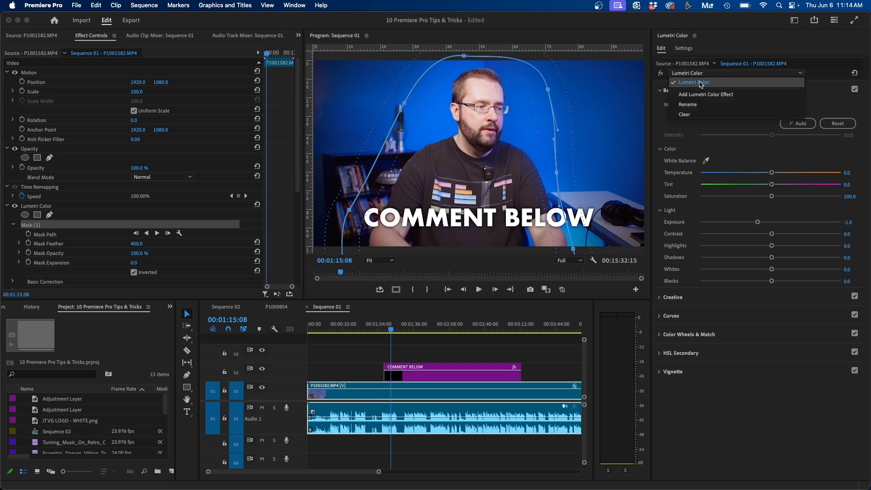
mouse_move(706, 94)
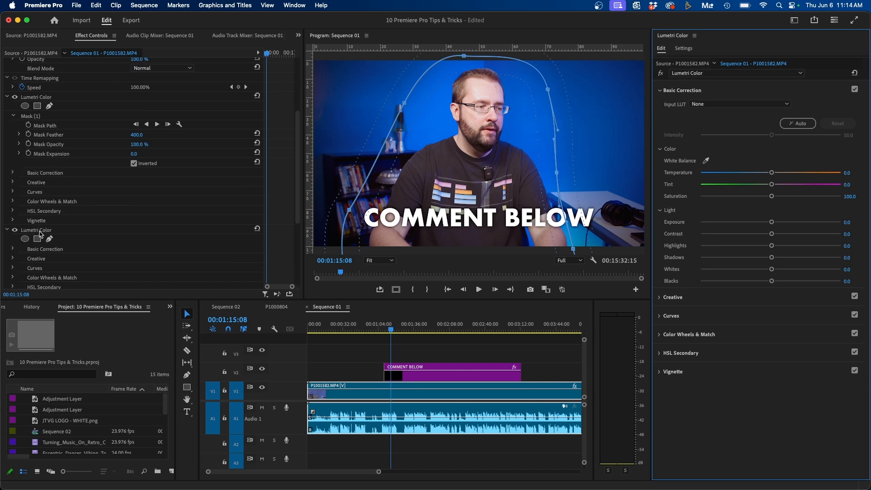
Rename the second Lumetri Color effect to 'Skin Tones' and confirm it in the list
left_click(734, 72)
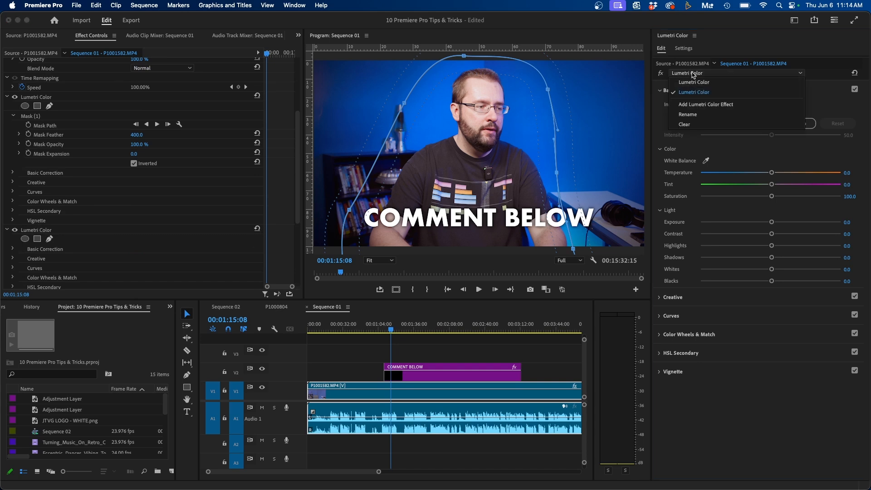
left_click(688, 115)
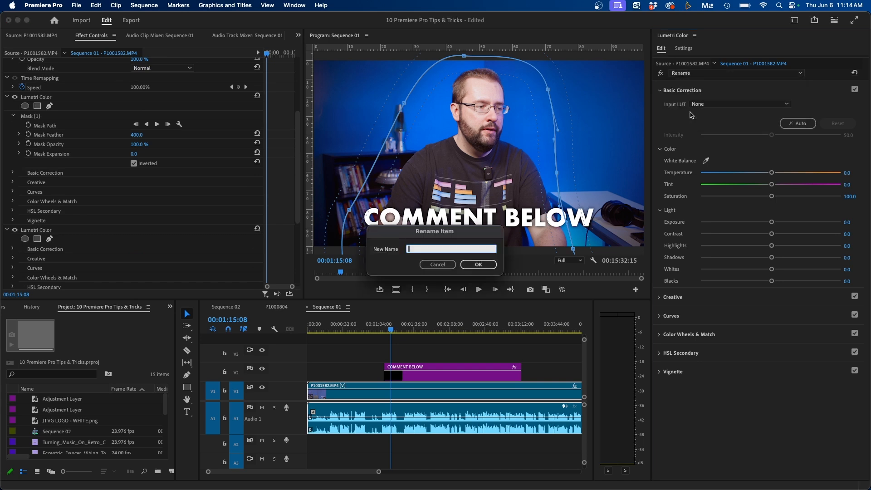
type("Sking")
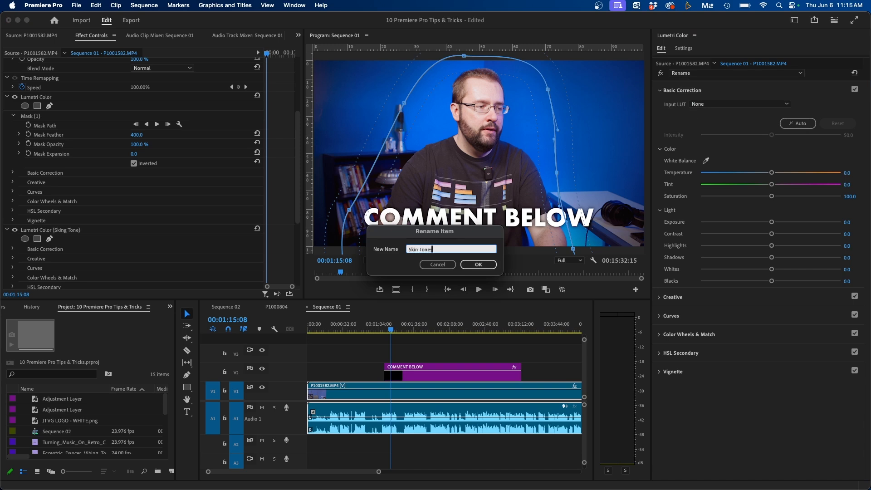
left_click(478, 264)
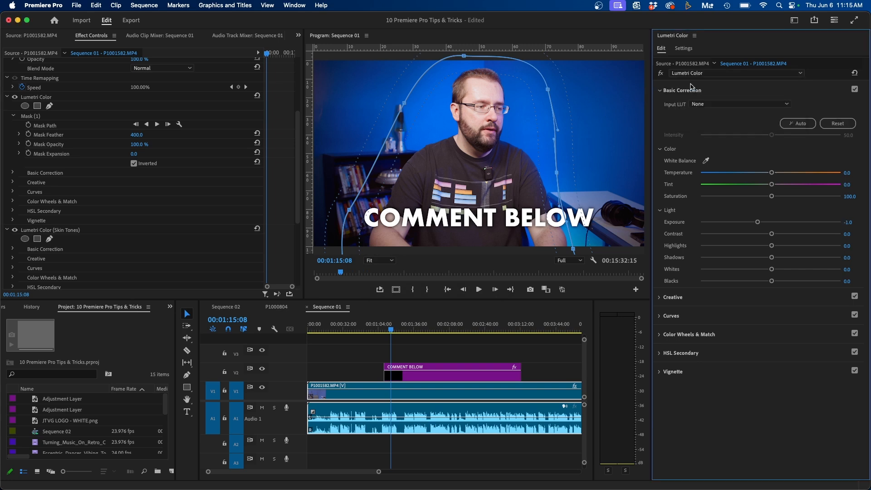
mouse_move(794, 166)
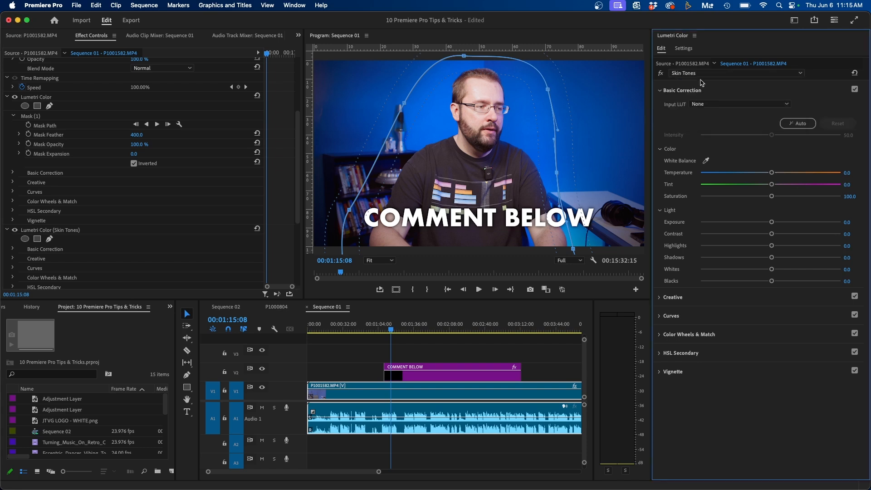
left_click(723, 72)
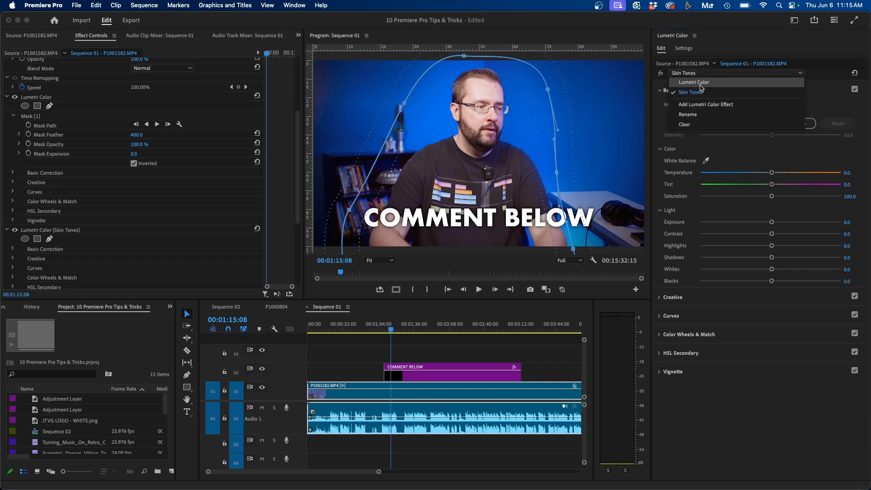